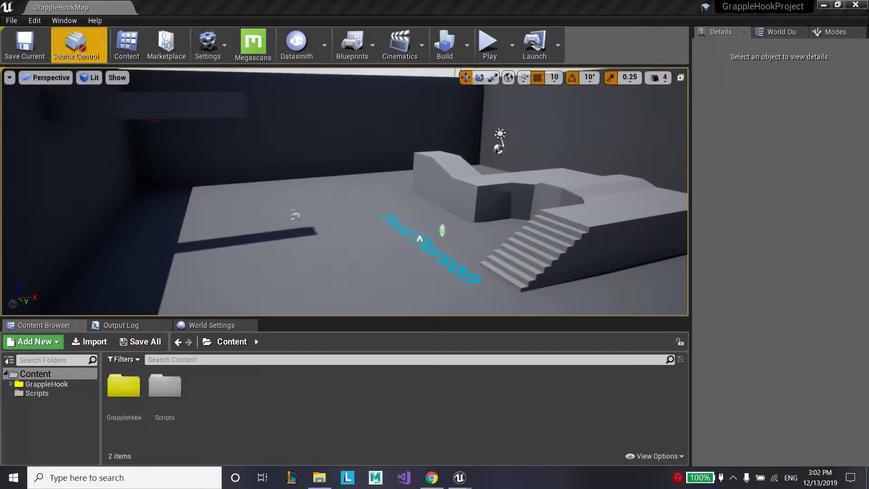
Migrate the GrappleHook folder and its assets into the DynamicCombatSystem project's Content folder
right_click(124, 386)
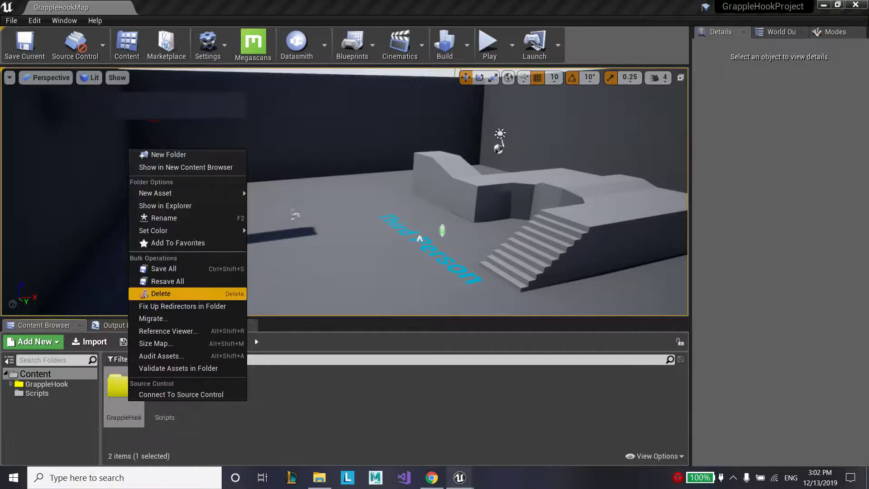
click(154, 317)
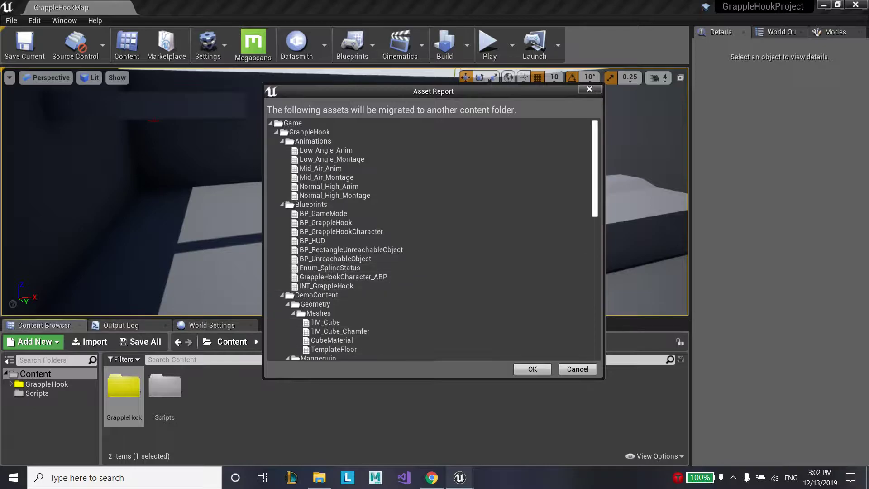
click(530, 369)
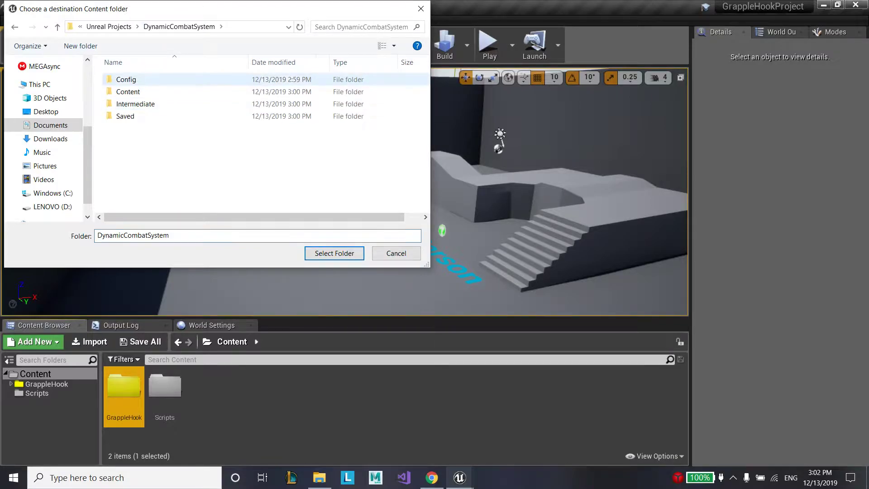
click(334, 252)
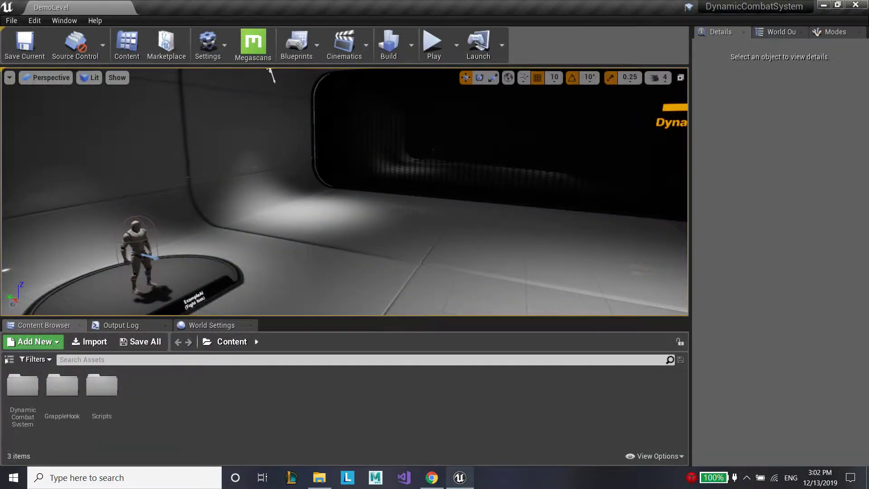
Give the migrated GrappleHook folder a yellow colour in the Content Browser
right_click(61, 386)
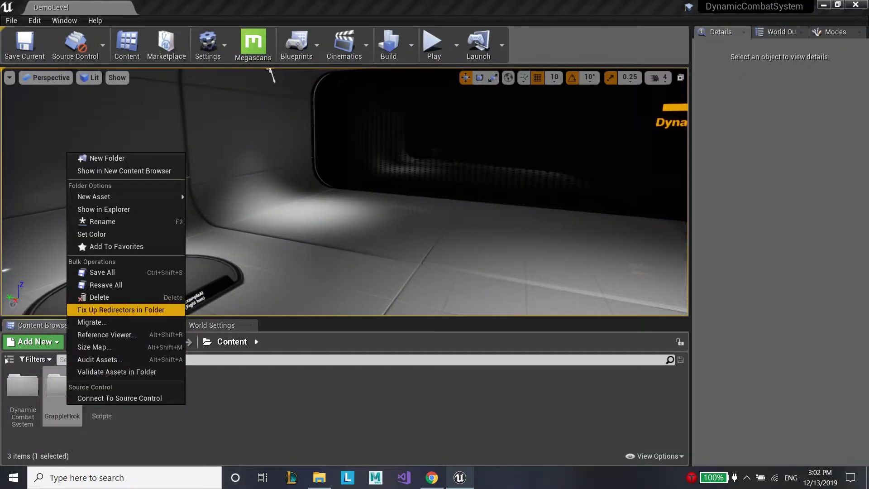
mouse_move(92, 234)
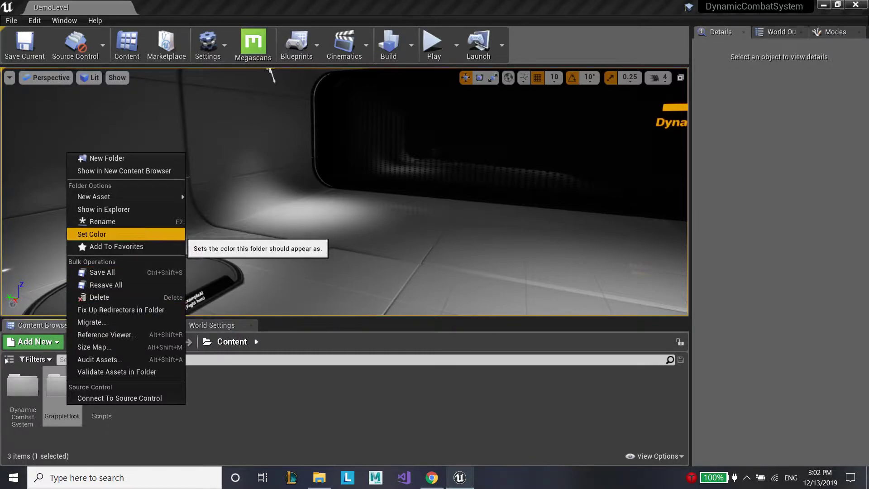
click(93, 234)
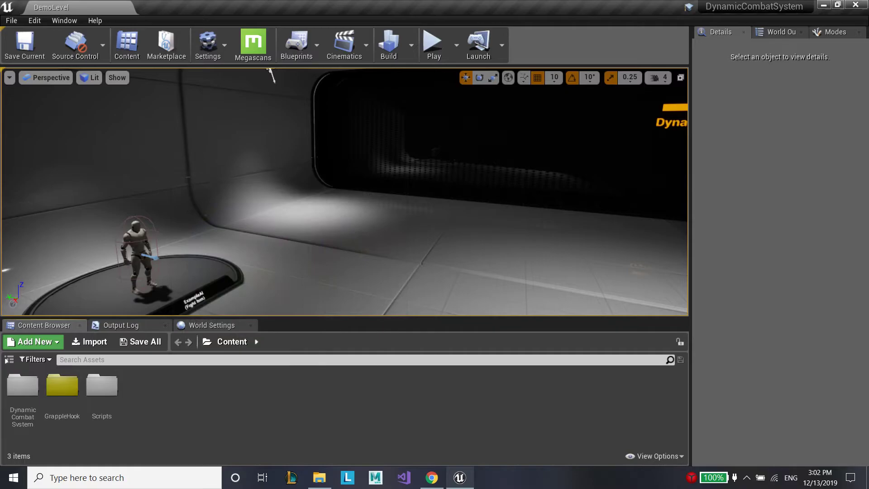
Compile BP_GrappleHookCharacter from GrappleHook > Blueprints and close its editor
double_click(62, 384)
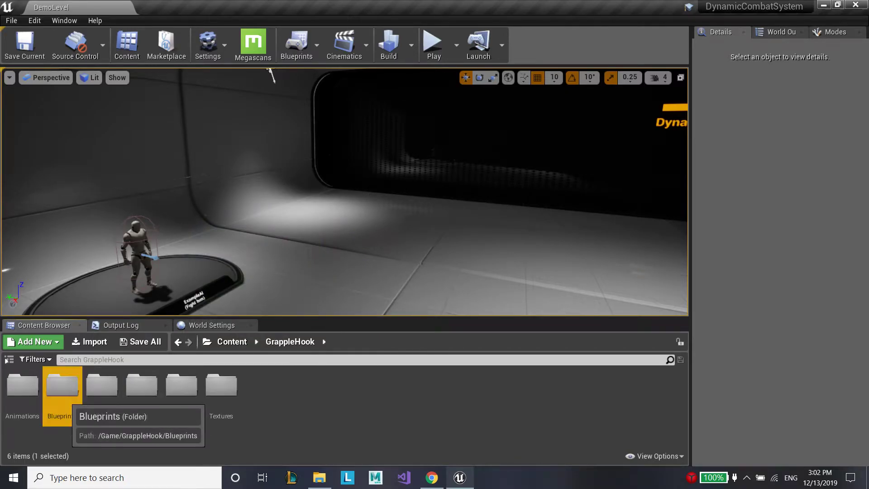
double_click(62, 385)
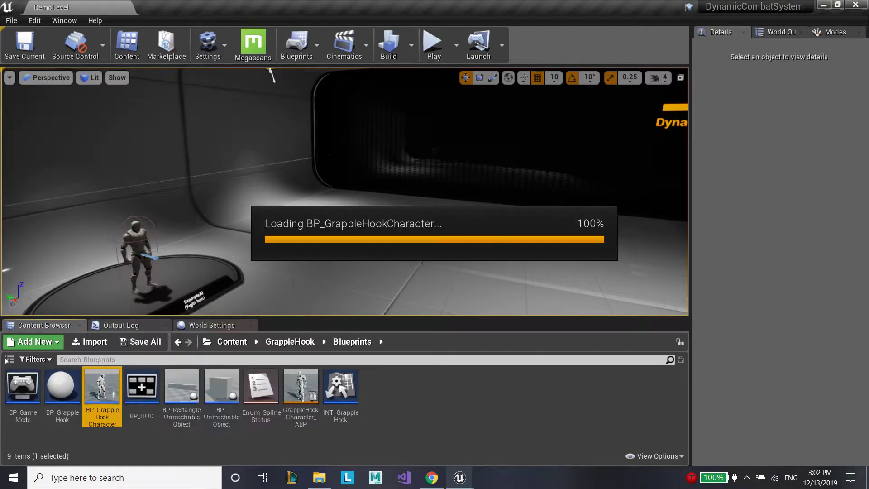
double_click(102, 385)
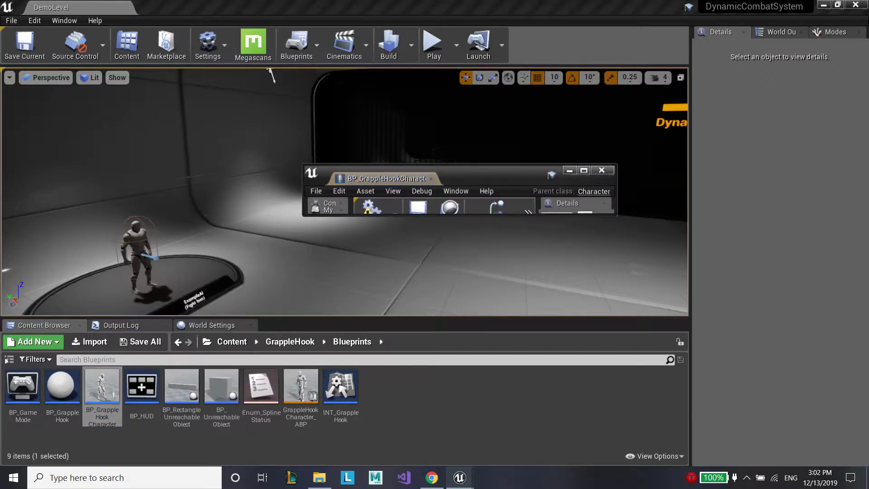
click(583, 170)
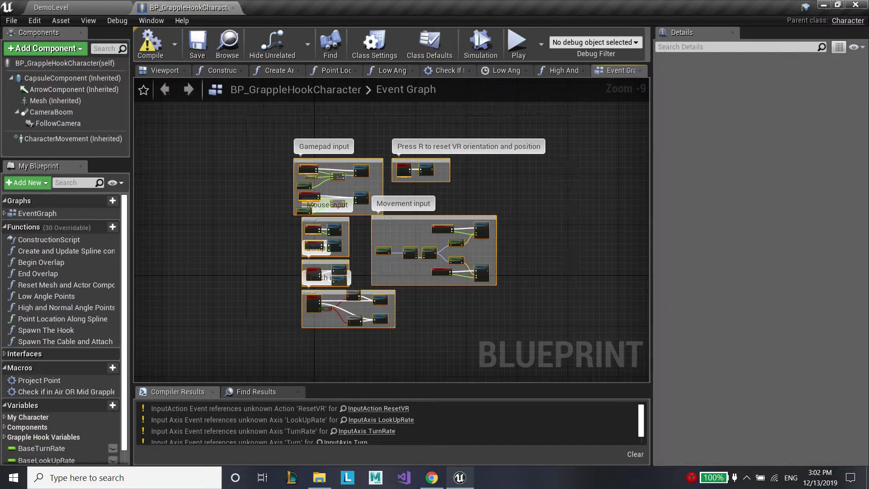
mouse_move(149, 43)
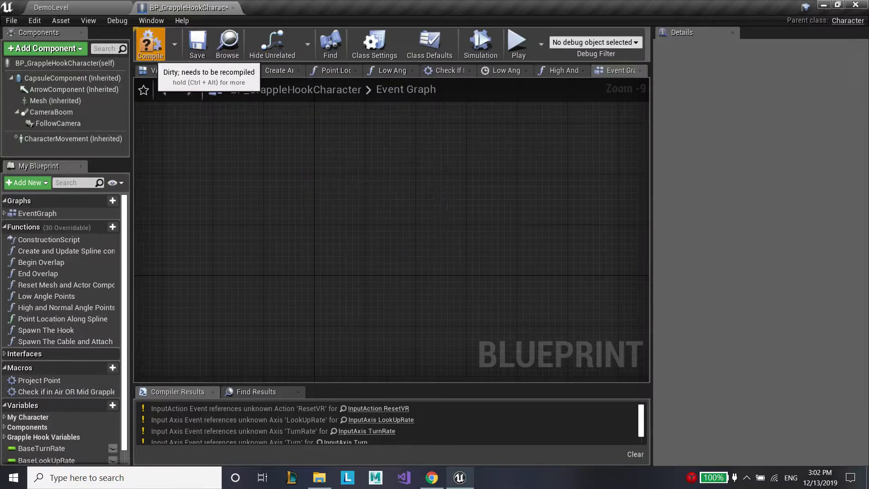
click(150, 43)
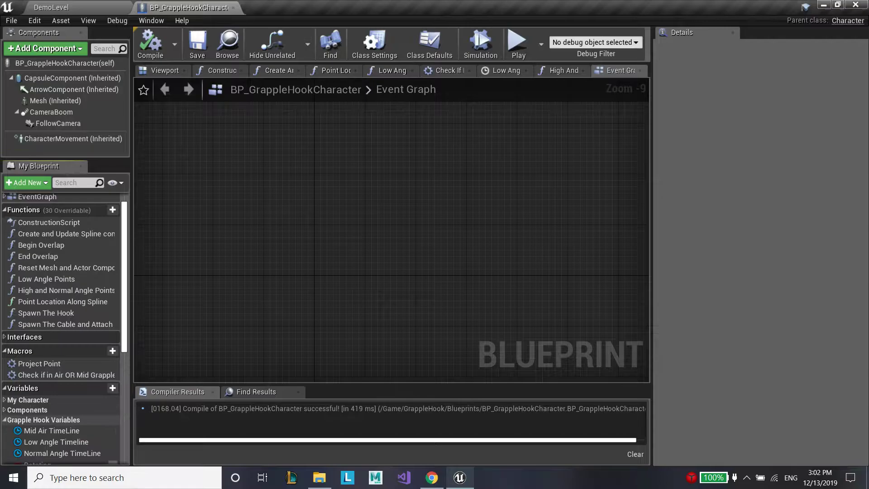
click(38, 302)
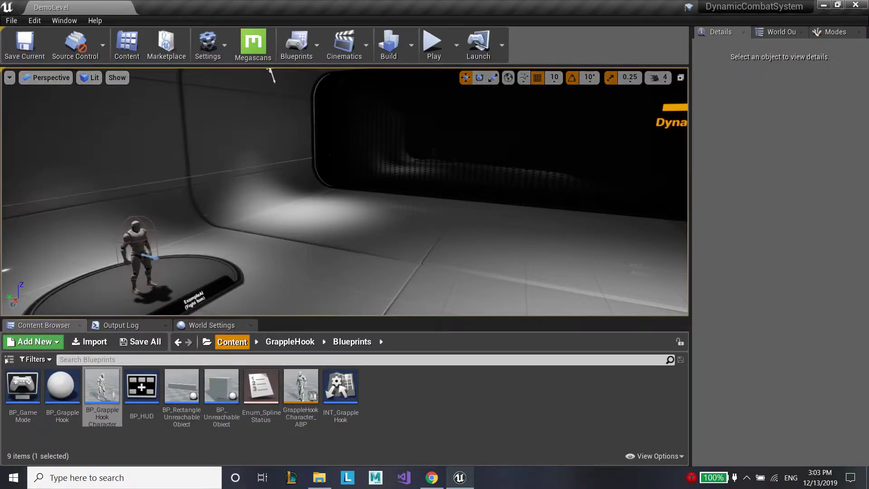
Bring up BP_CombatCharacter from the DynamicCombatSystem folder for editing
click(33, 360)
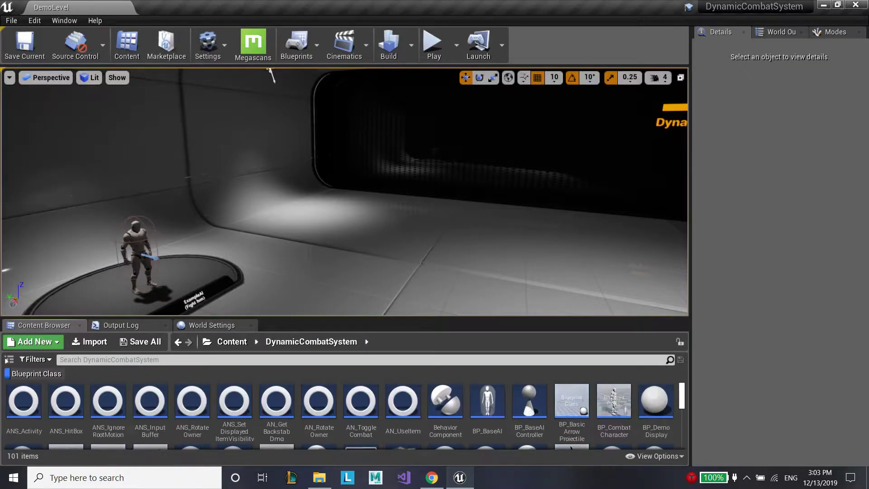
double_click(612, 401)
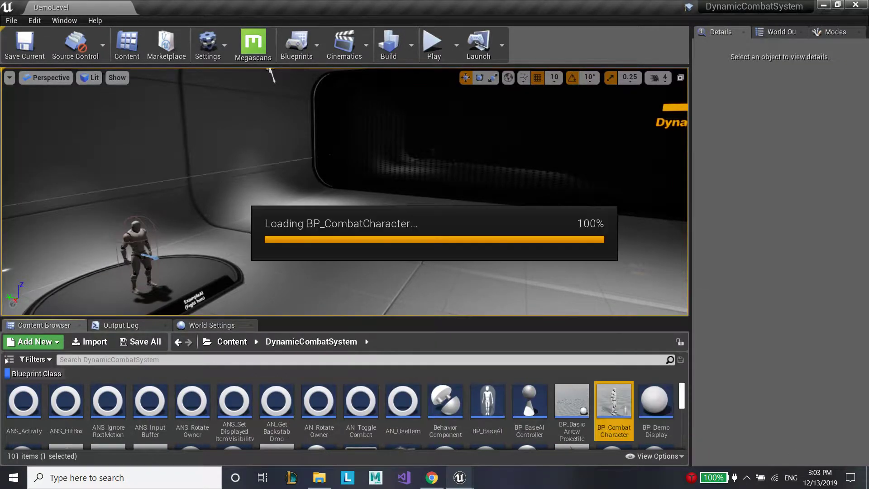
double_click(614, 401)
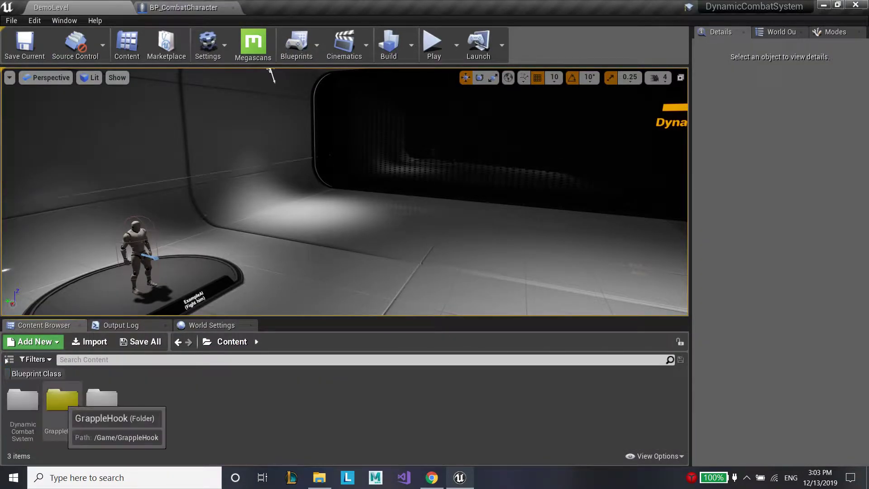
Bring up BP_GrappleHookCharacter alongside it and view its Class Defaults
double_click(61, 399)
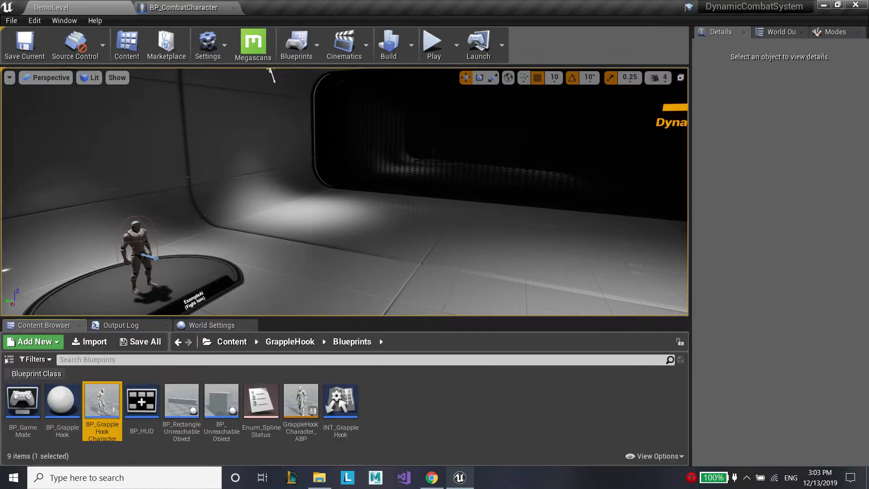
double_click(102, 400)
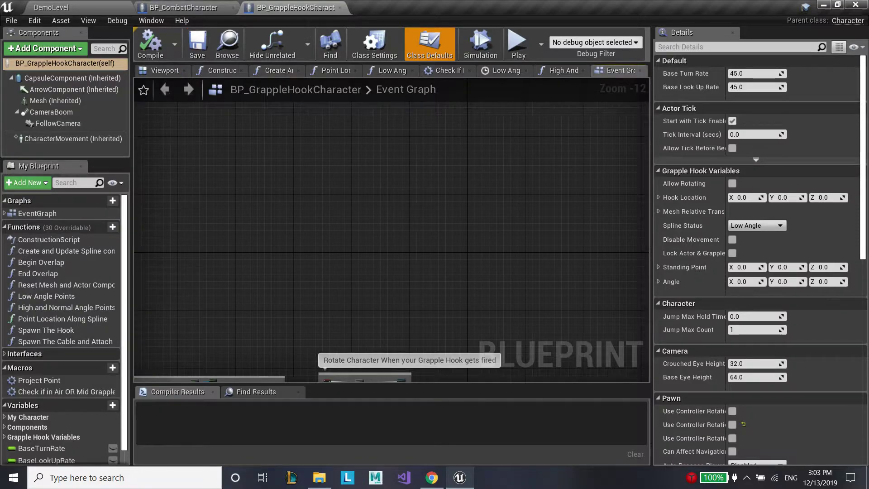
click(182, 7)
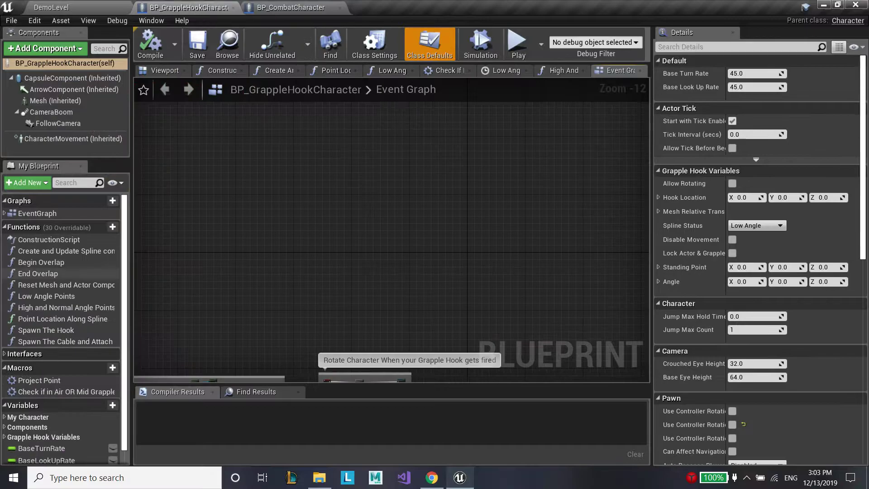
Compare the two character blueprints and show BP_CombatCharacter's Class Settings
click(288, 9)
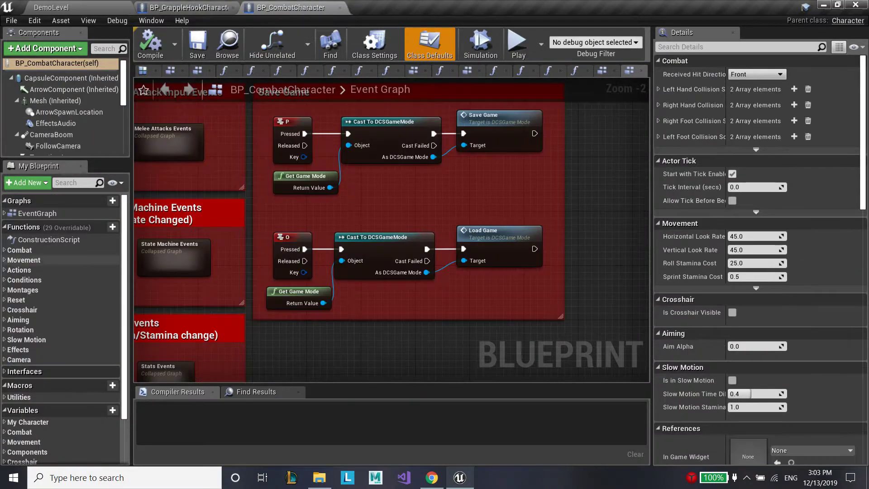
click(184, 8)
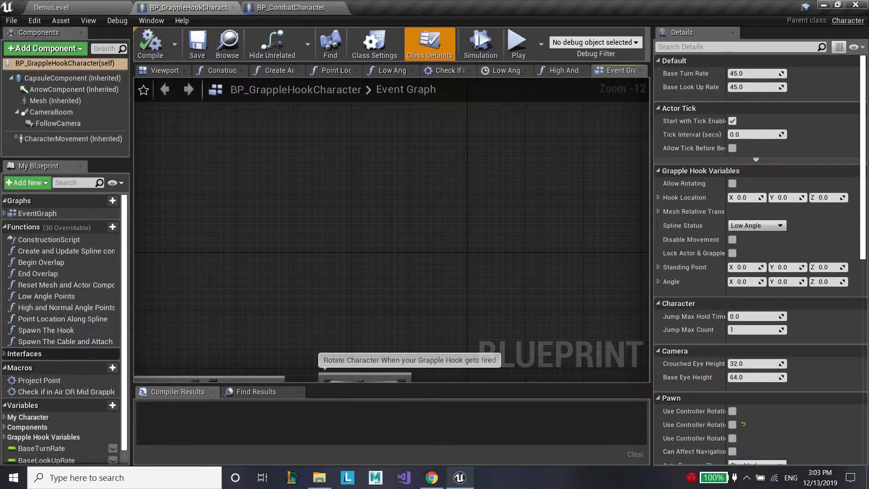
click(291, 8)
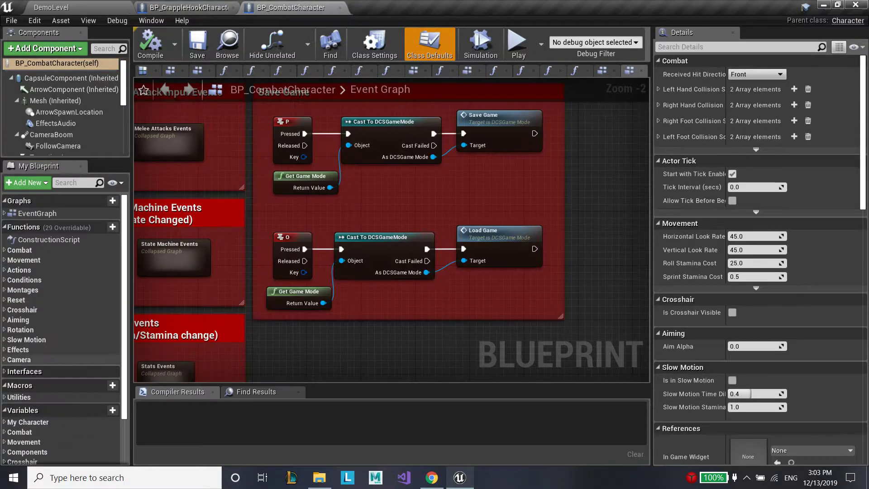
click(256, 392)
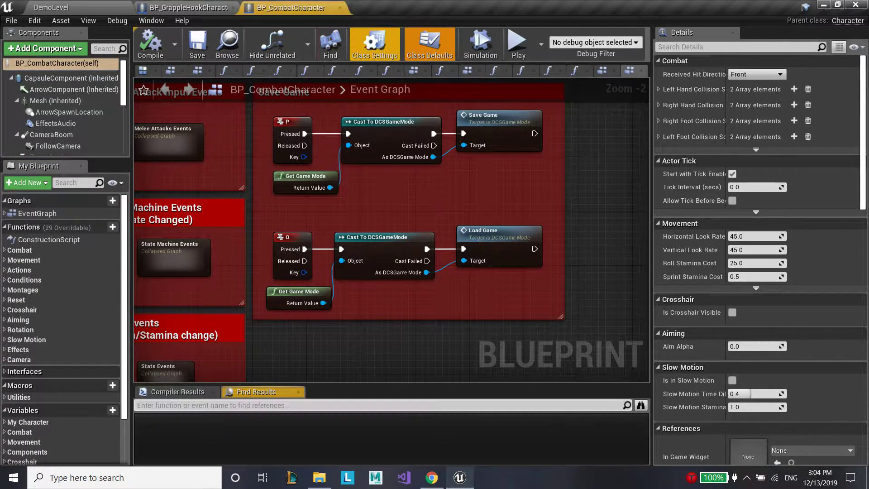
Add the INT_GrappleHook interface to BP_CombatCharacter's implemented interfaces
click(374, 43)
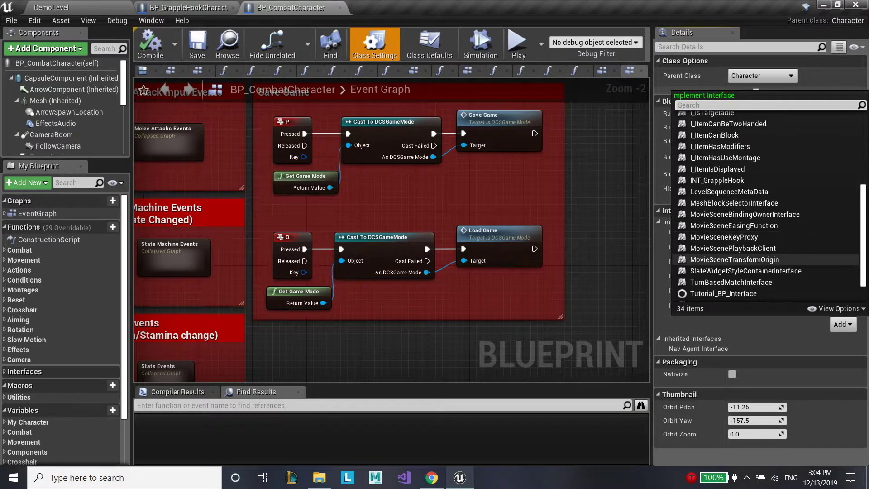
text(gra)
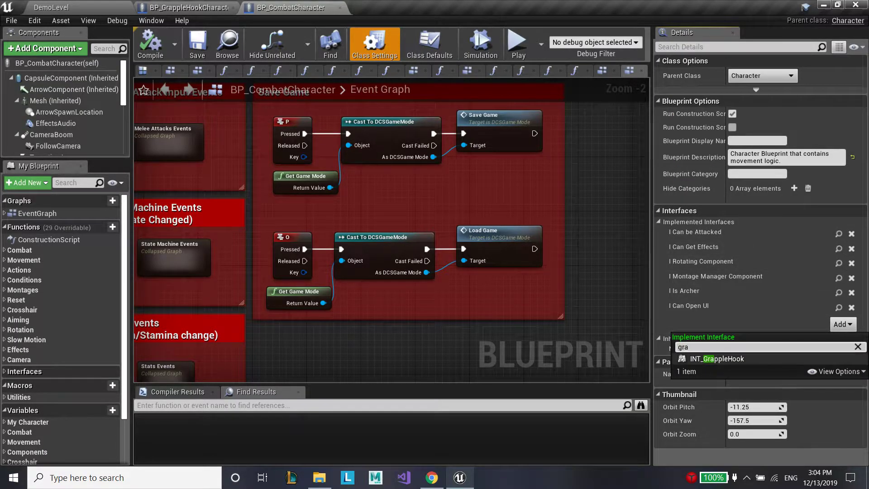
click(717, 358)
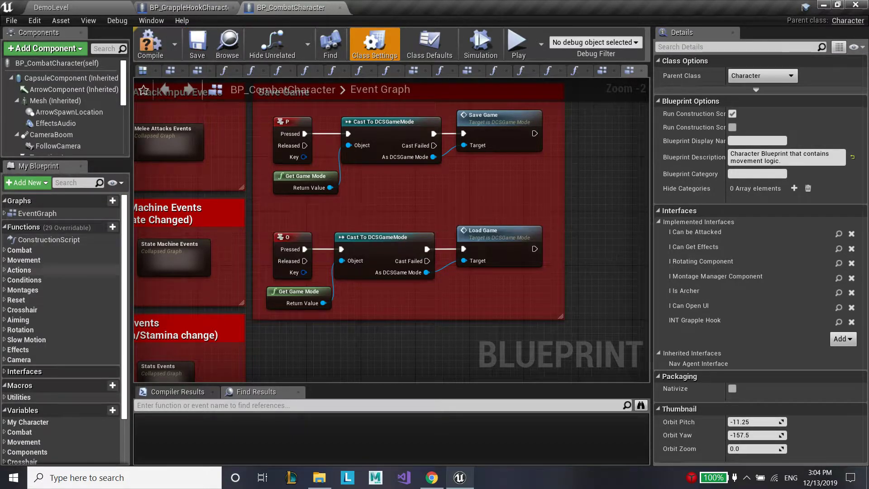
click(186, 8)
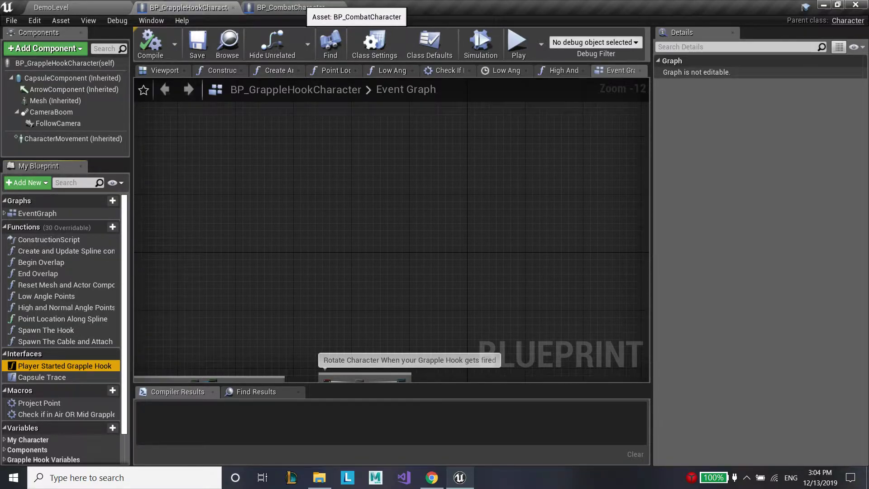
Reparent BP_CombatCharacter to BP_GrappleHookCharacter, inheriting Capsule Trace and the grapple functions
click(288, 9)
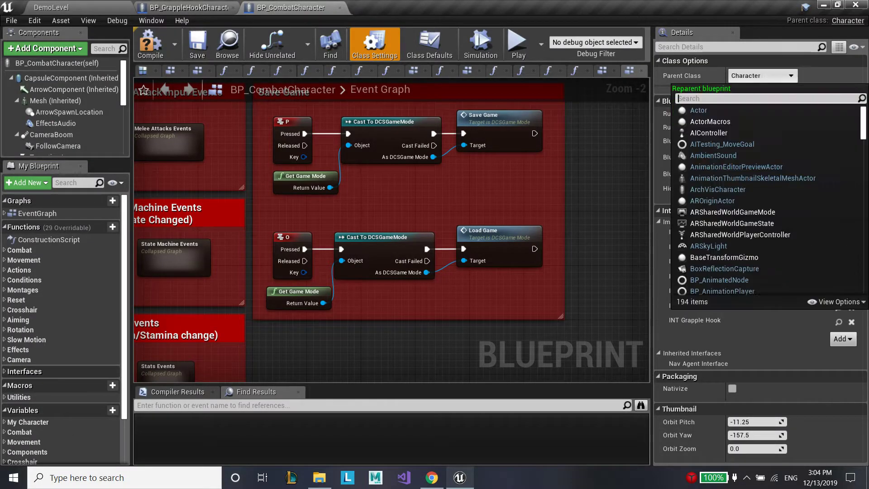
mouse_move(698, 109)
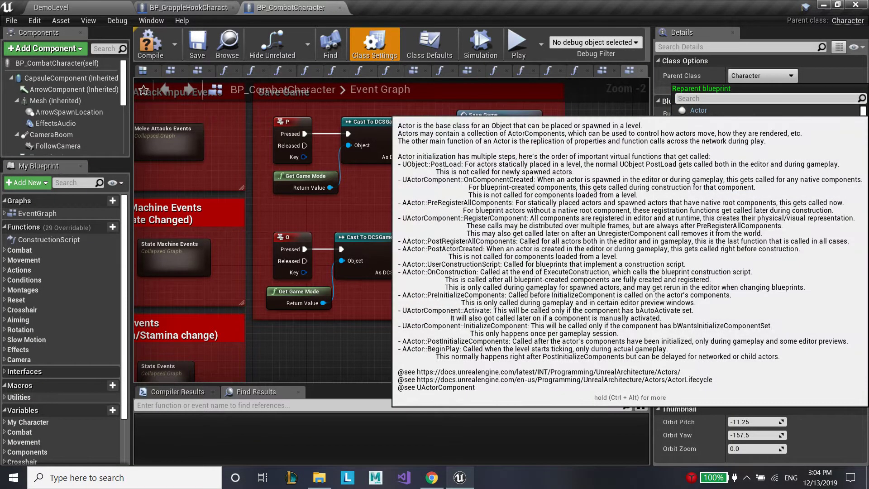
text(gra)
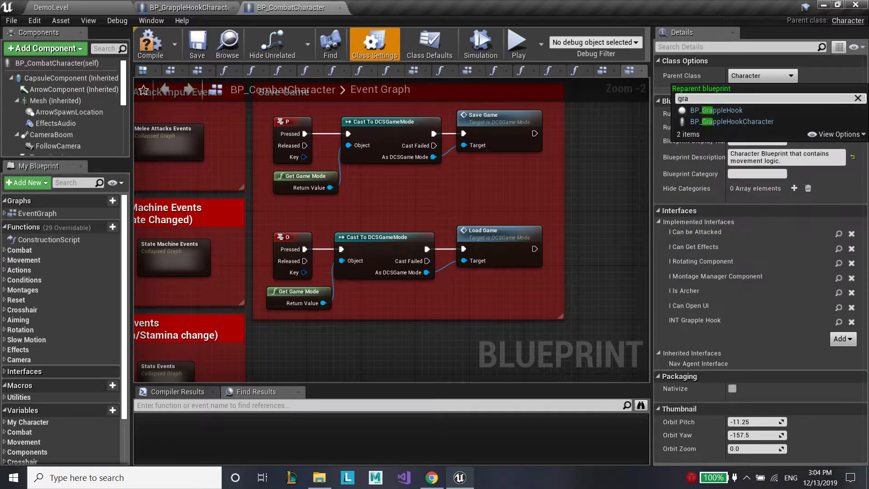
click(715, 110)
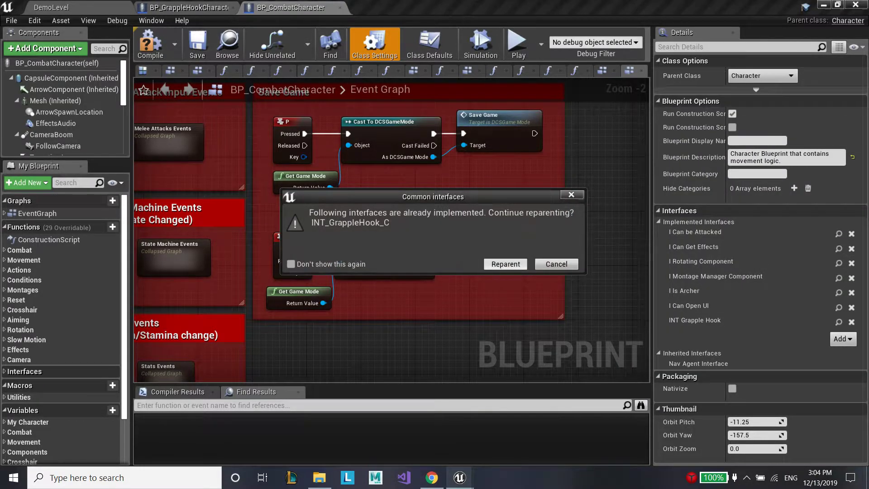
click(504, 263)
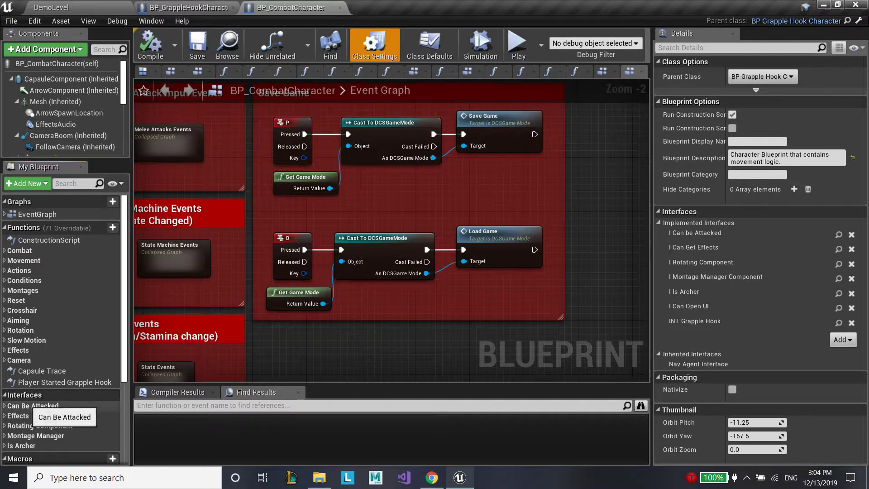
click(183, 7)
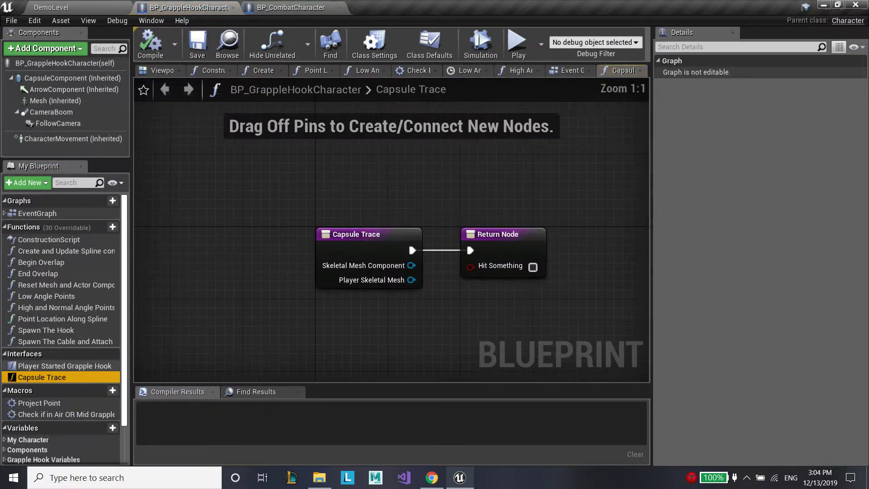
click(289, 7)
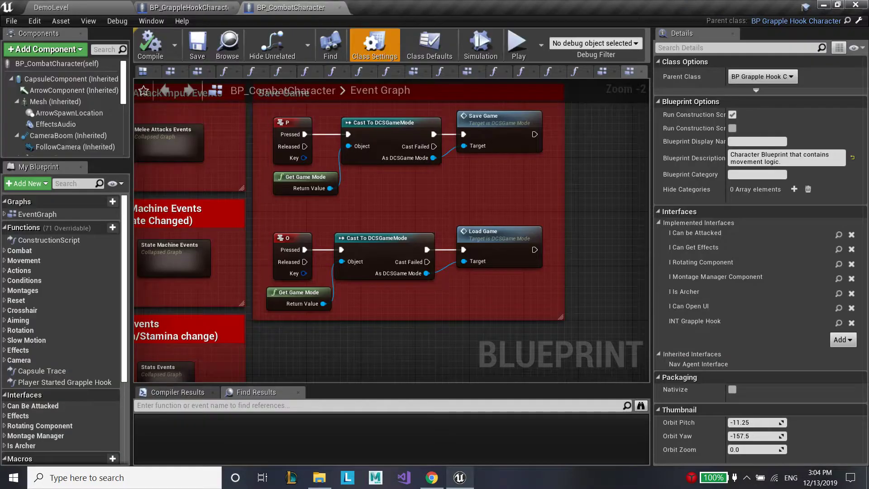
Add Parent: BeginPlay and Parent: Tick calls in the Begin Play & Tick graph and save
scroll(down, 3)
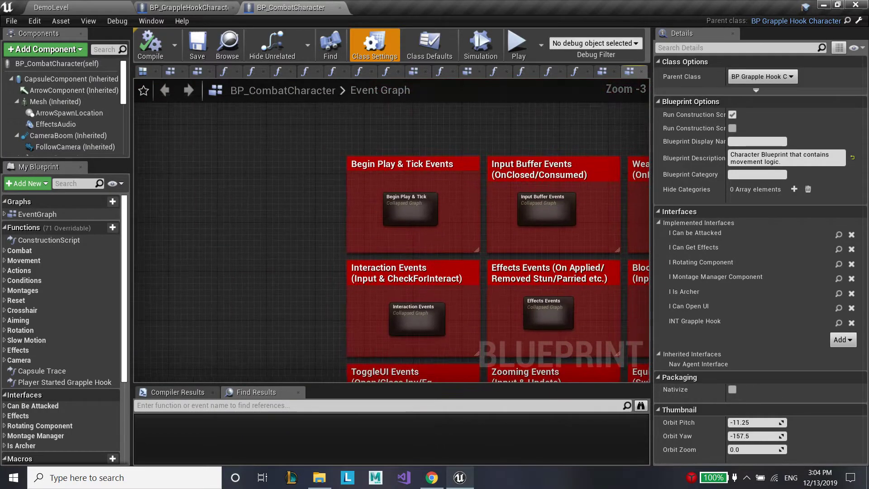
double_click(409, 208)
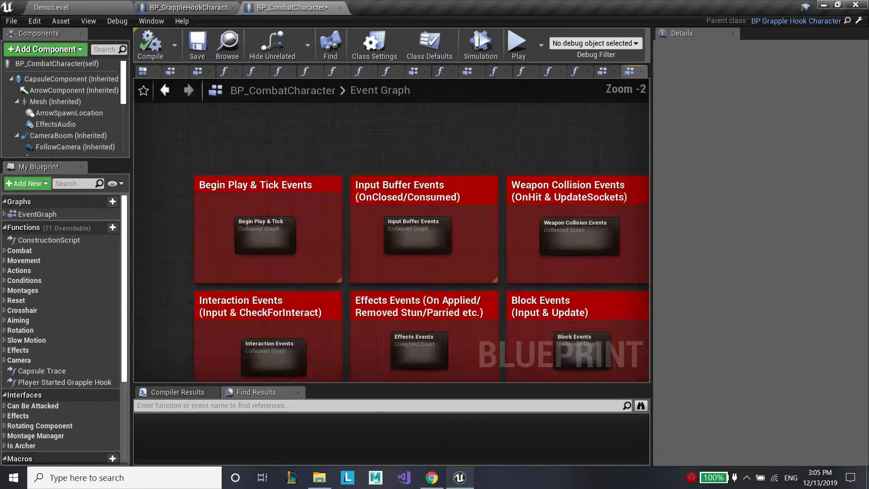
double_click(265, 235)
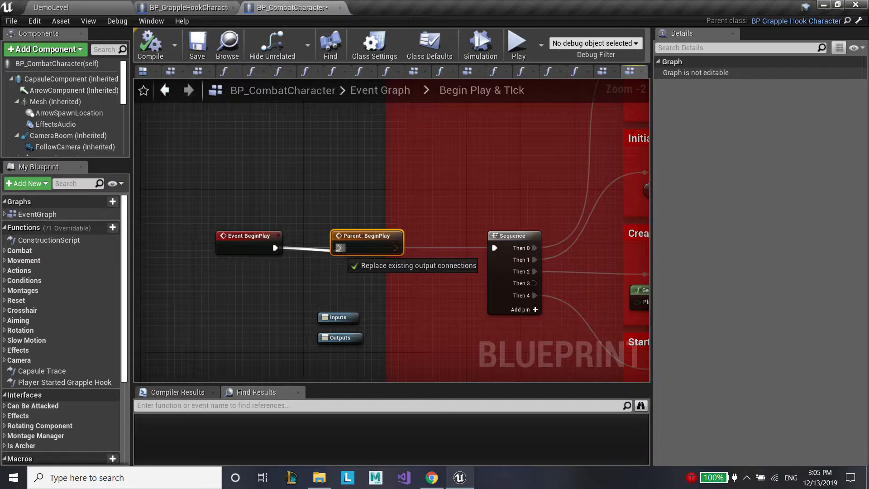
scroll(down, 3)
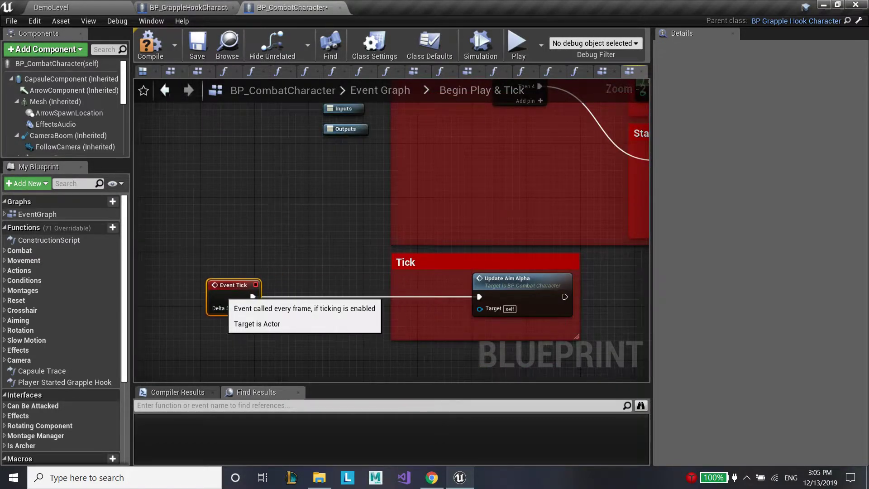
right_click(232, 285)
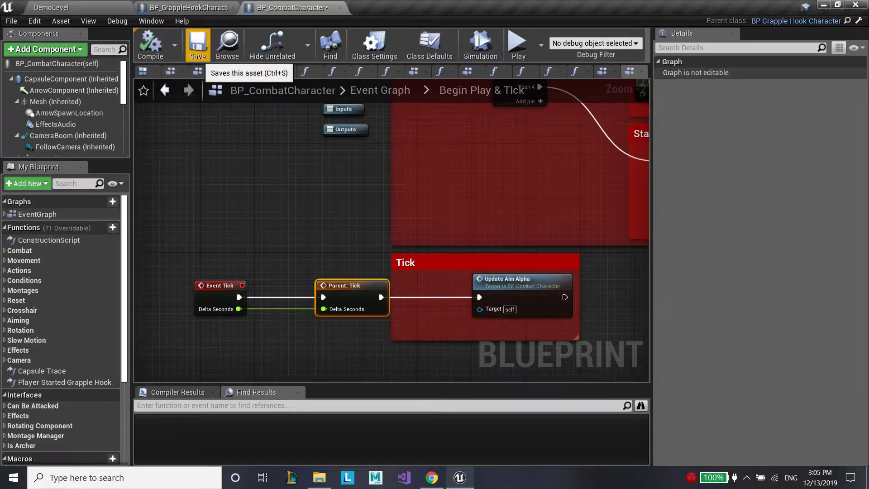
click(196, 45)
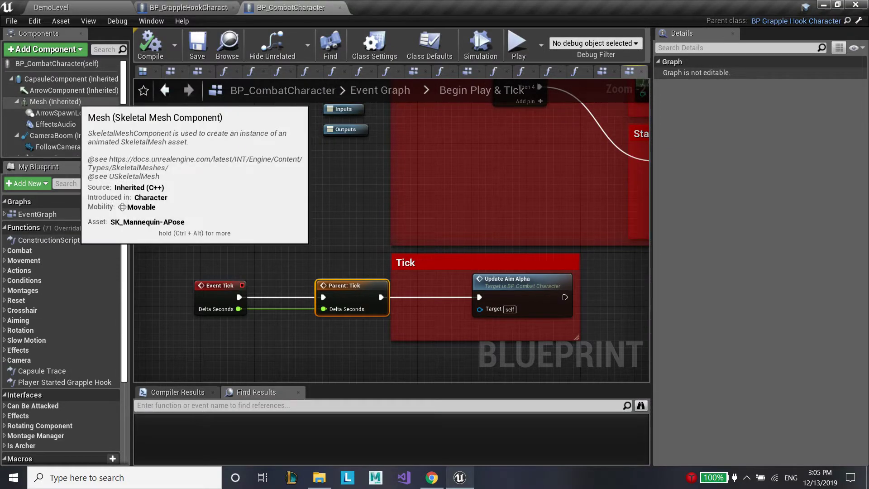
Add SK_Mannequin-APose as a Humanoid-rig retarget source for Skeleton_CombatMannequin via Retarget Manager
click(55, 102)
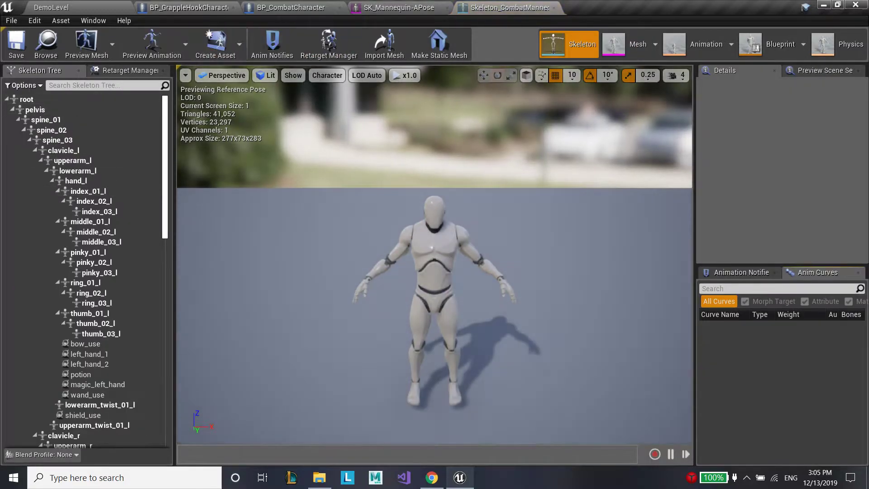
click(329, 43)
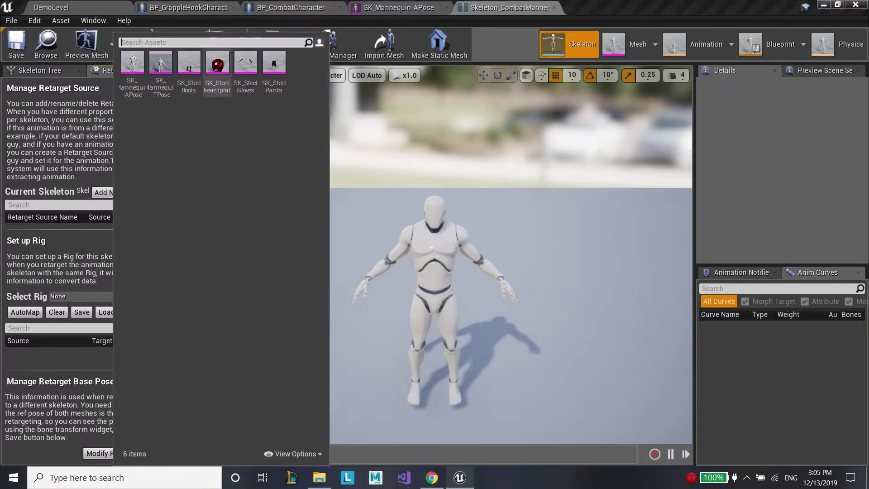
mouse_move(132, 63)
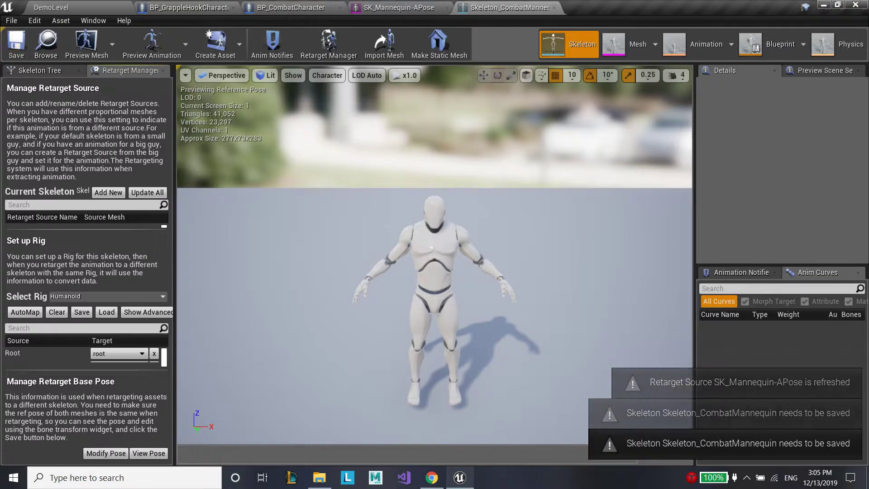
click(637, 45)
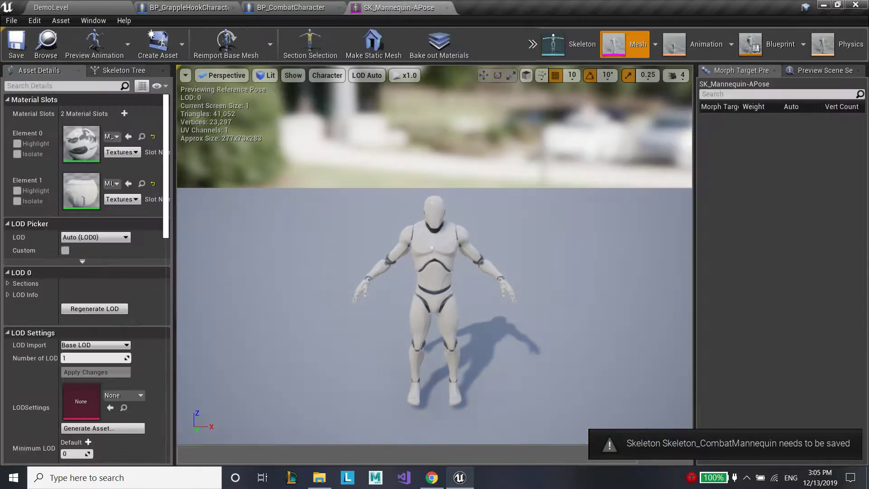
Check BP_GrappleHookCharacter, then return to the DemoLevel editor
click(186, 8)
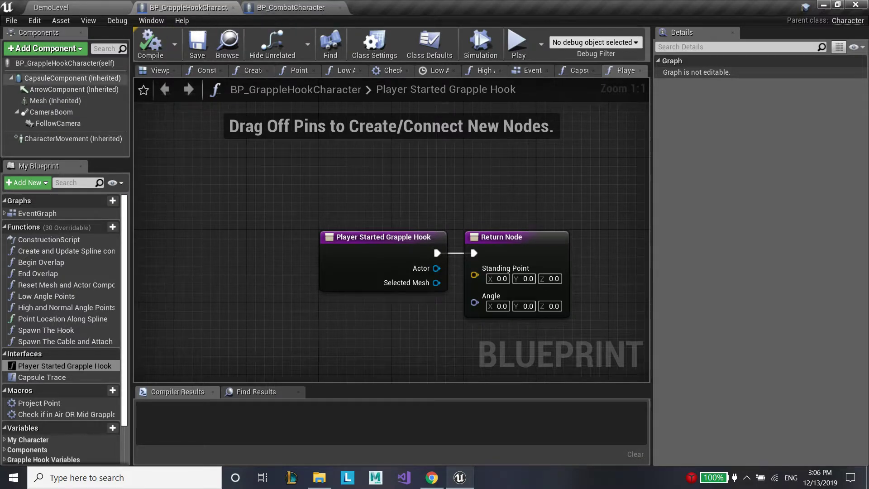
click(387, 7)
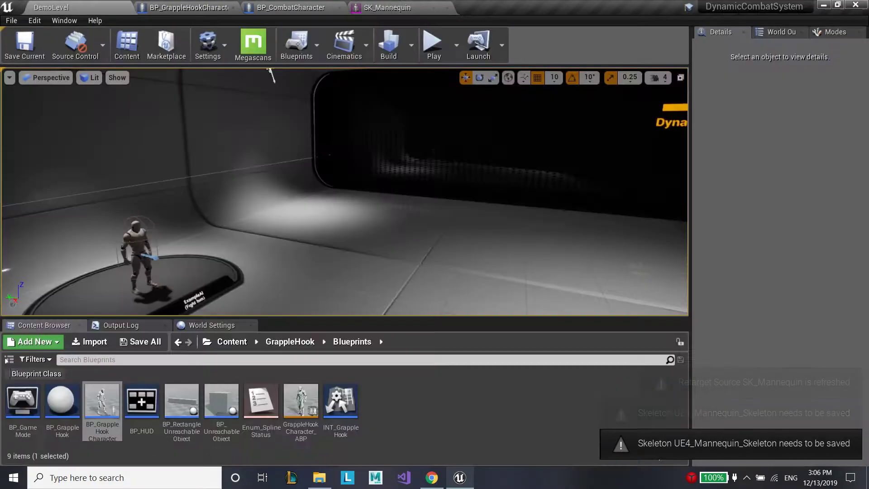
Select the three grapple hook animation montages in GrappleHook > Animations
click(289, 341)
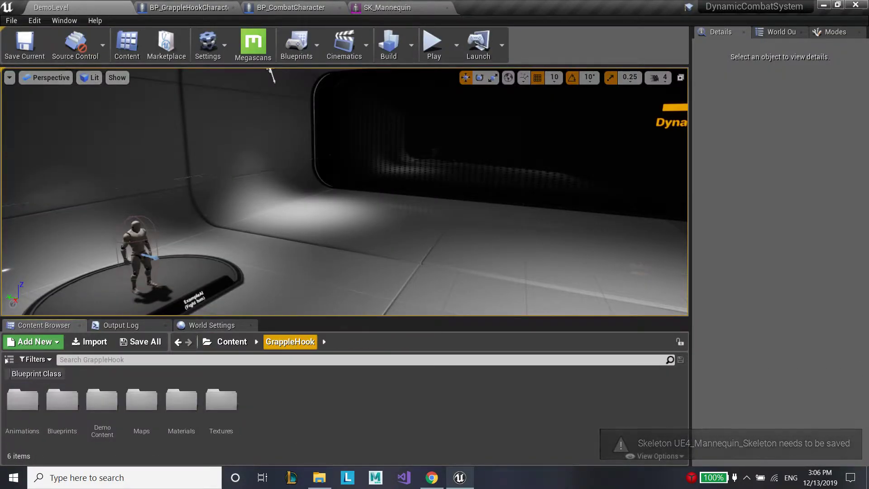
double_click(22, 400)
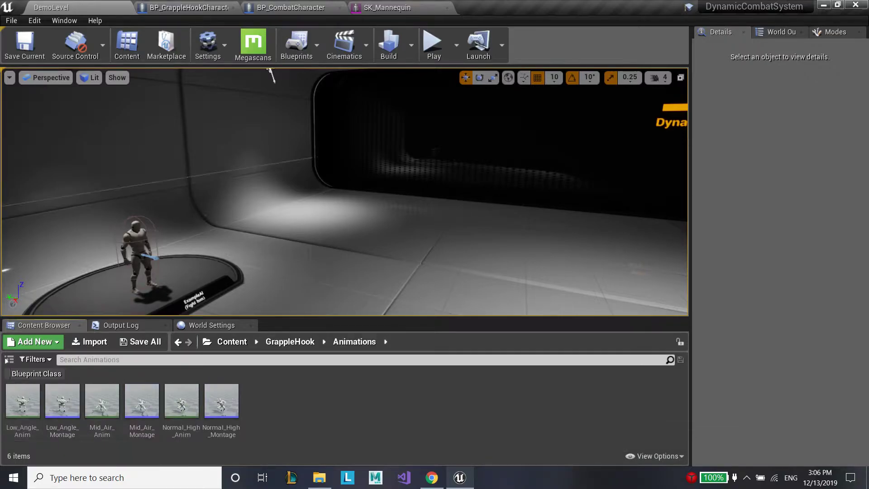
click(221, 399)
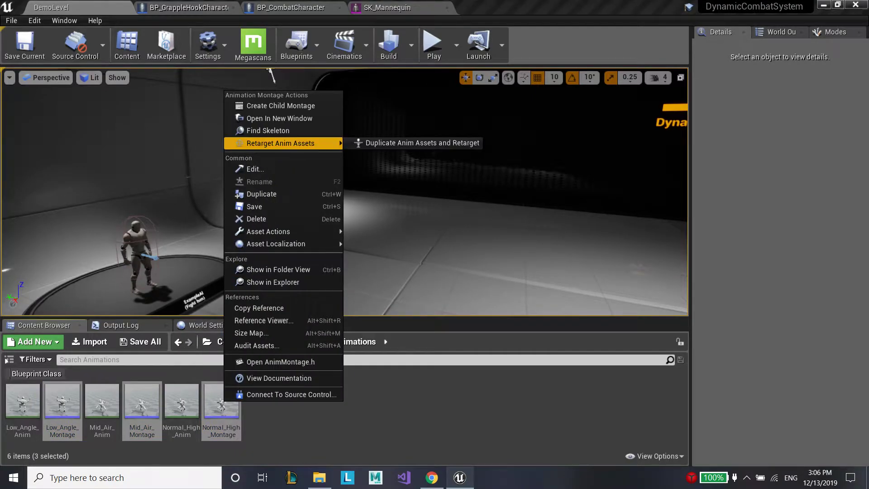
Duplicate and retarget the montages onto Skeleton_CombatMannequin
click(419, 142)
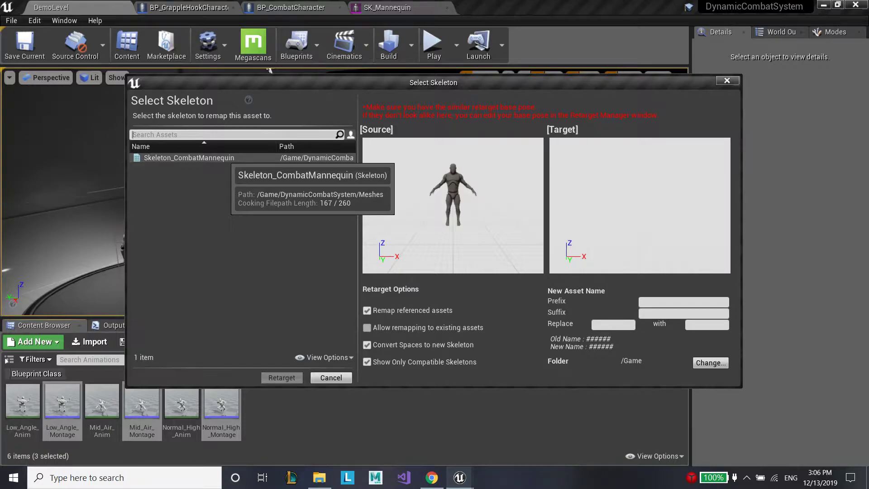
click(188, 158)
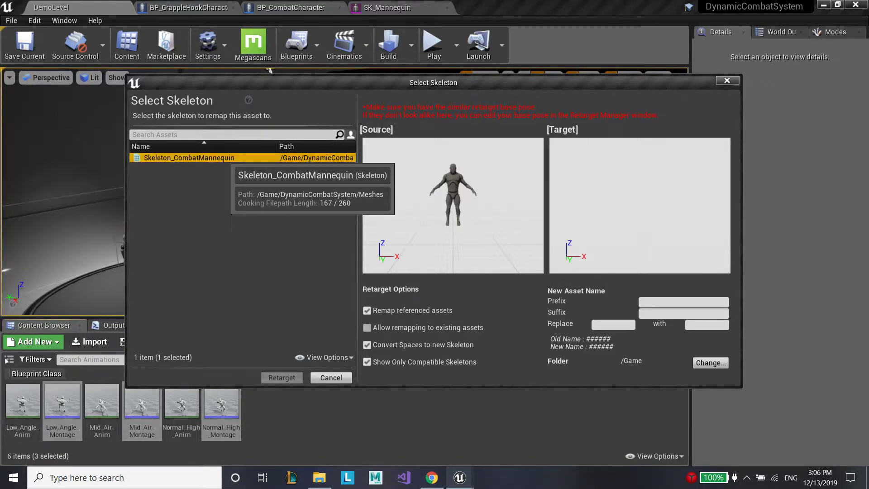
click(188, 158)
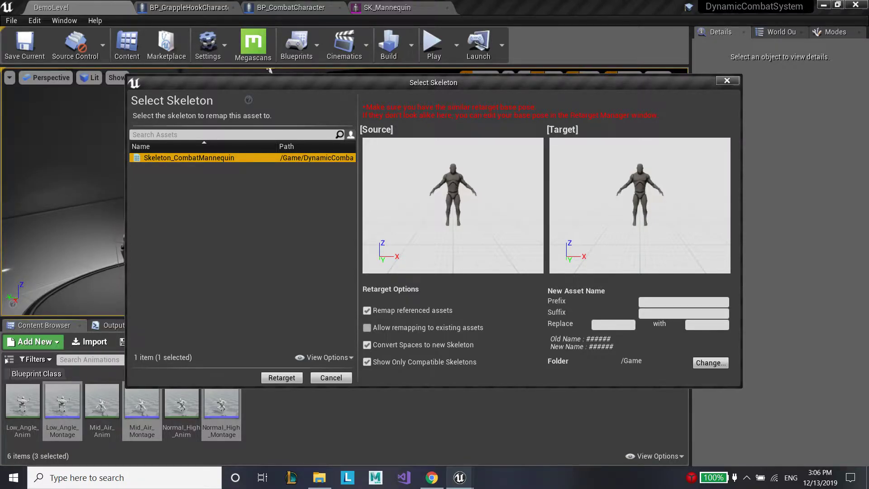
click(281, 378)
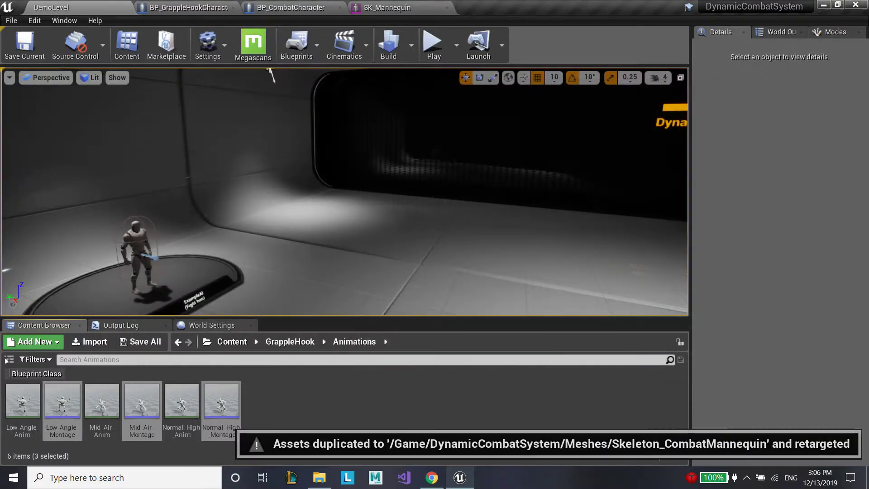
Rename the copied montages in the Content root to Normal_High and MidAir
click(232, 341)
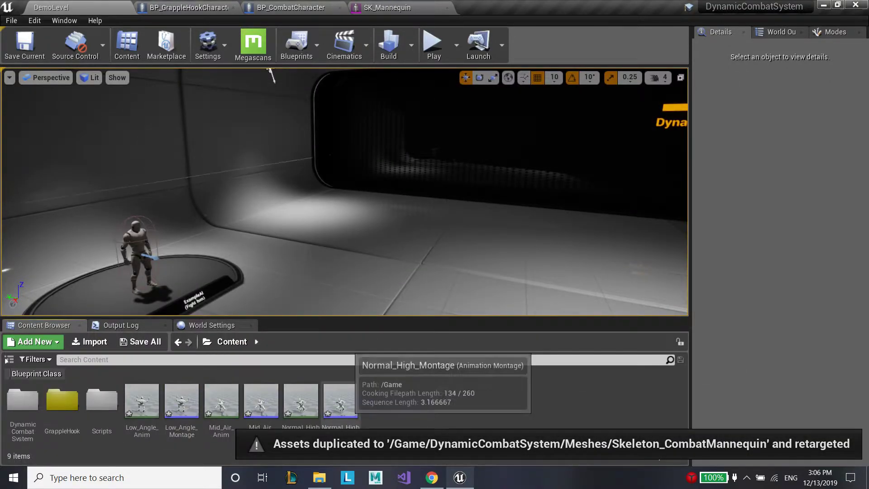
right_click(341, 399)
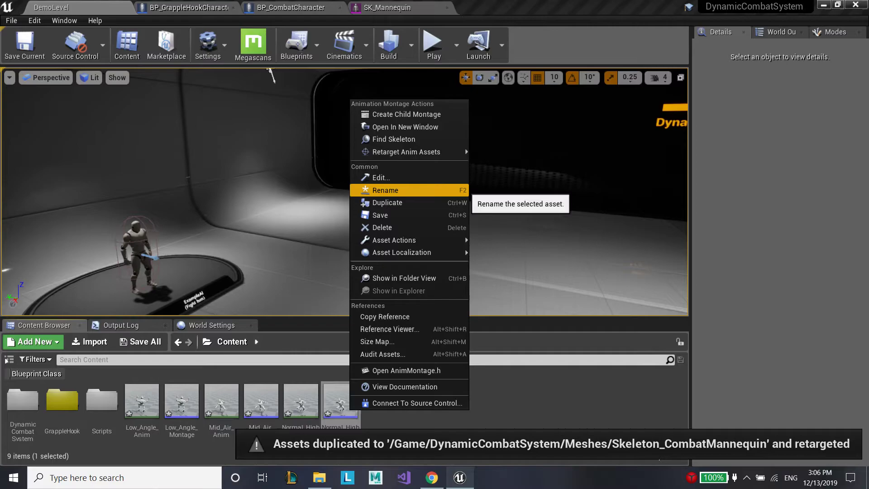
click(386, 190)
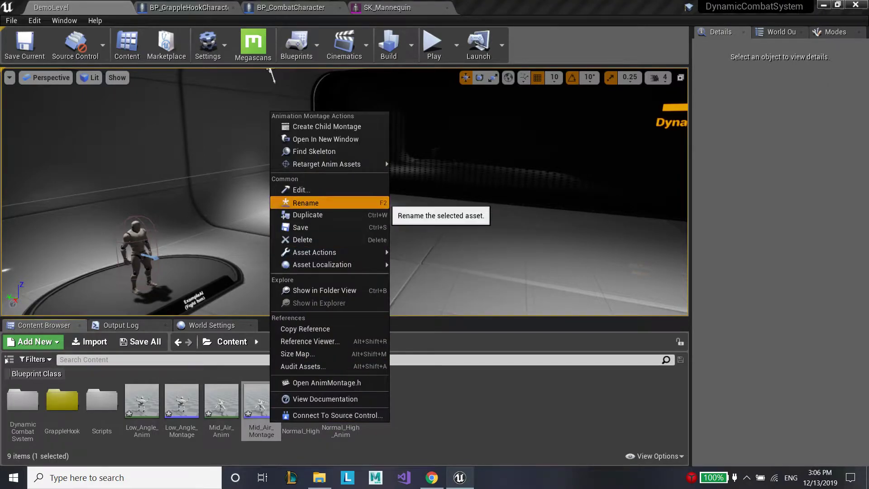
click(305, 202)
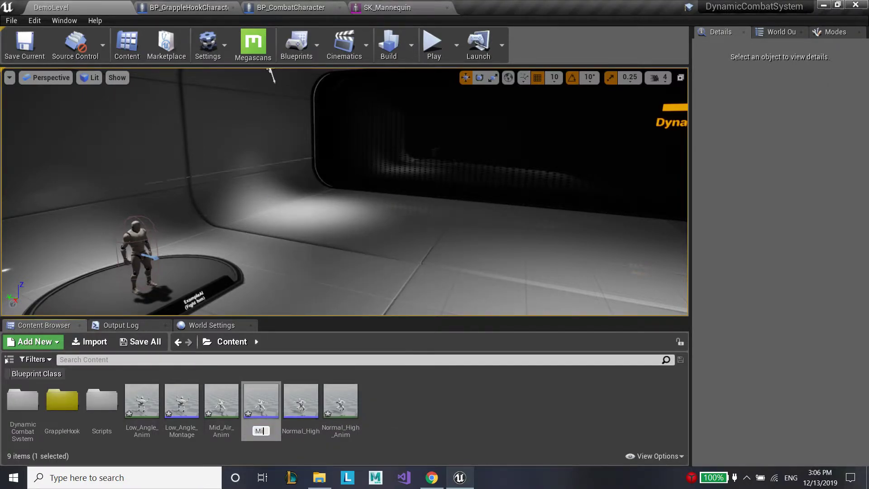
click(221, 399)
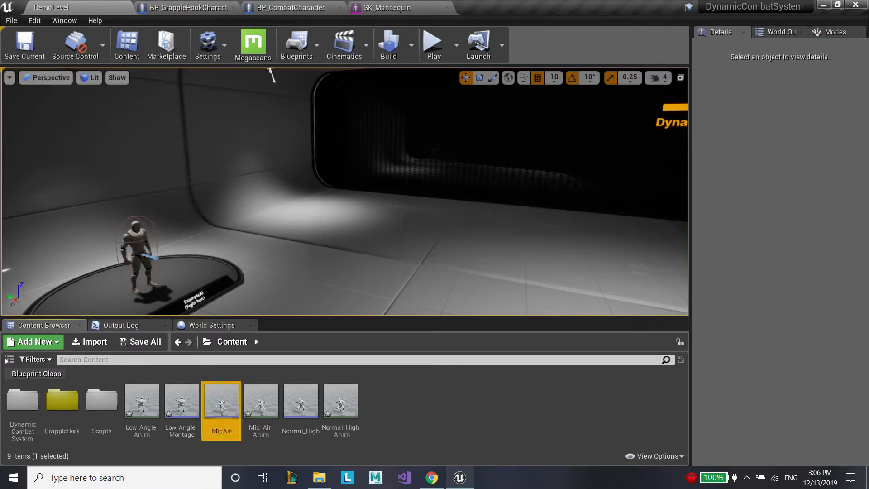
Rename the Low_Angle_Montage copy to LowAngle
right_click(181, 400)
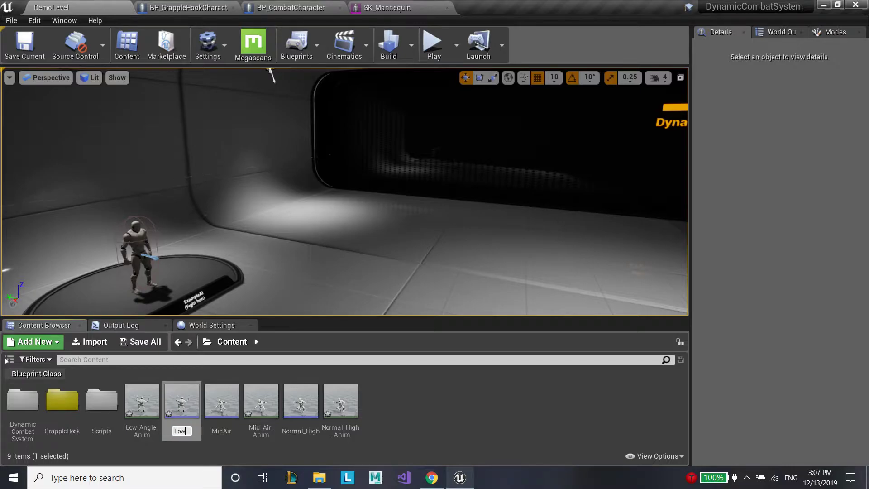
text(LowAngle)
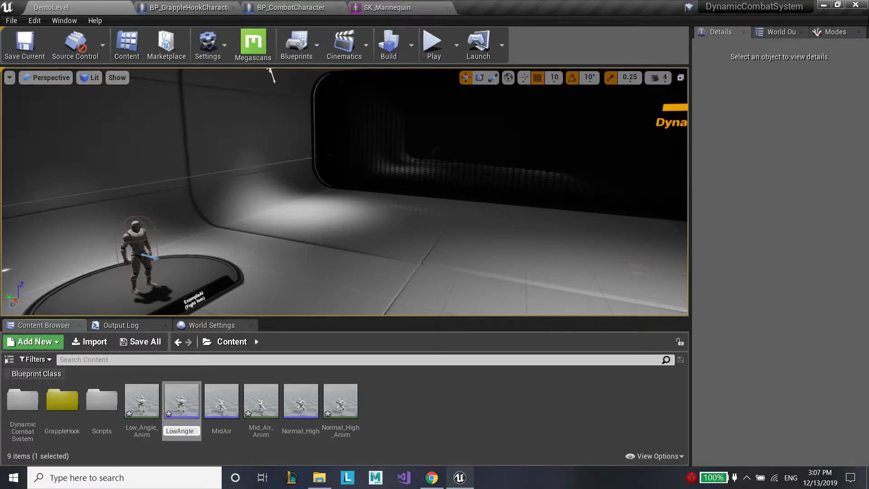
click(141, 400)
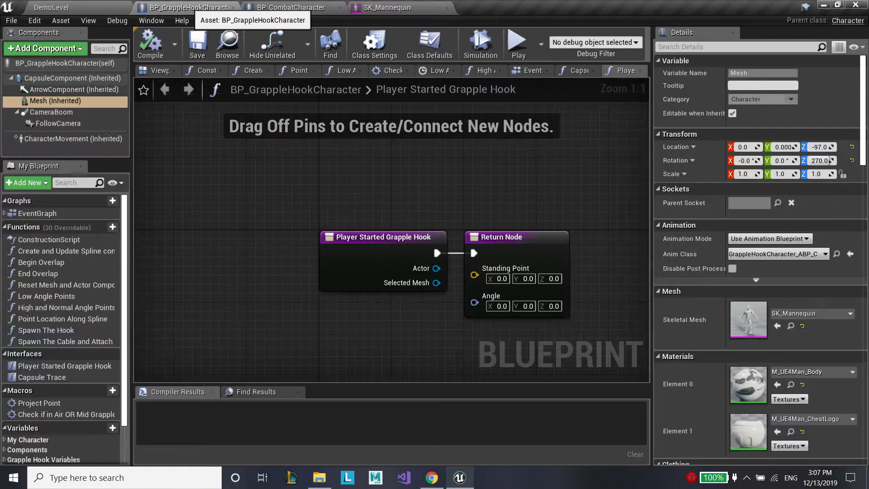
In BP_GrappleHookCharacter's Event Graph, point the low angle Play Anim Montage node at LowAngle
click(531, 71)
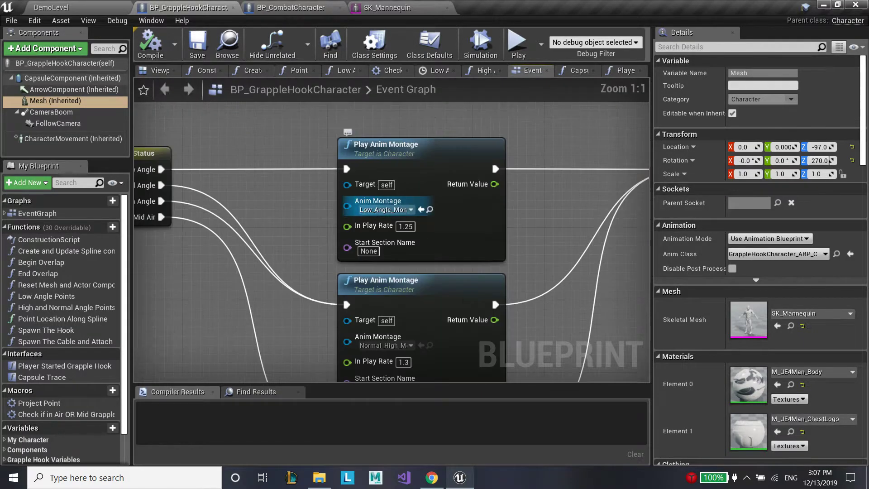
click(407, 209)
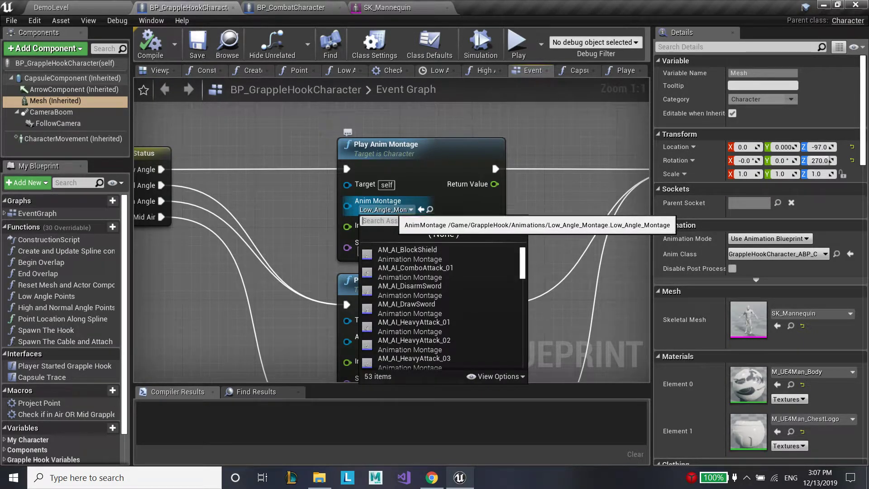
text(low)
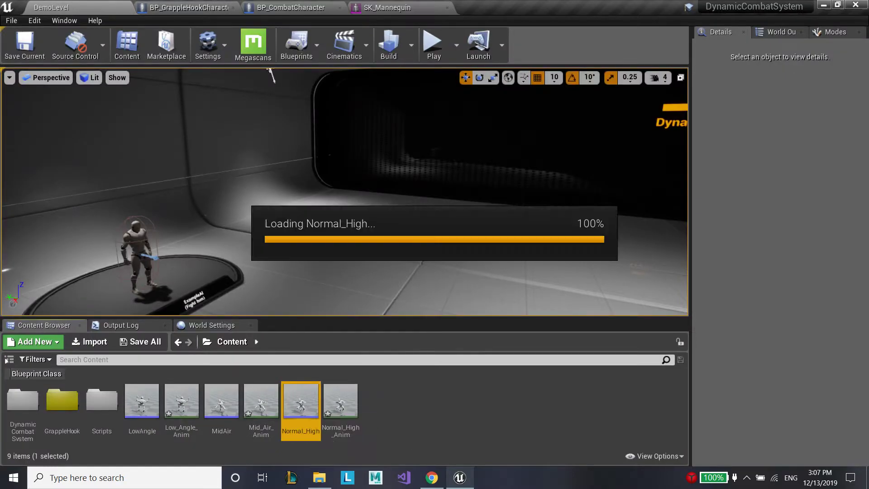
Review the LowAngle montage's default slot and notifies, then switch to ABP_CombatCharacter
double_click(300, 400)
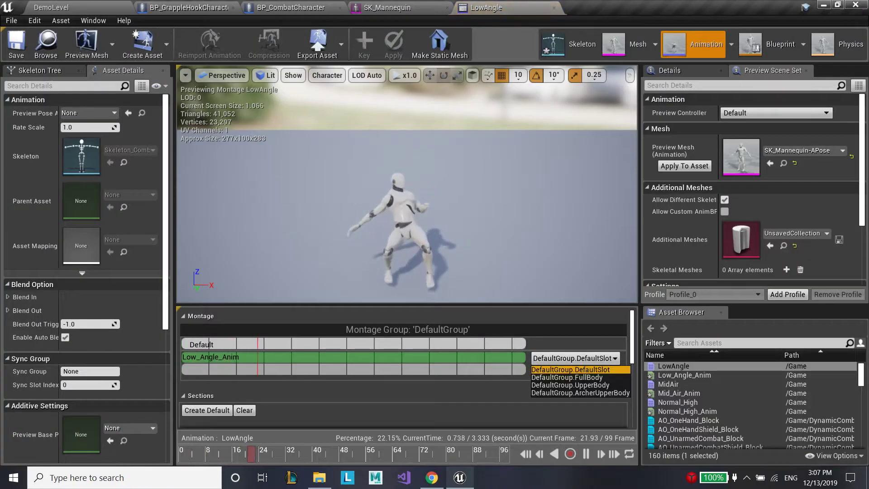
click(566, 377)
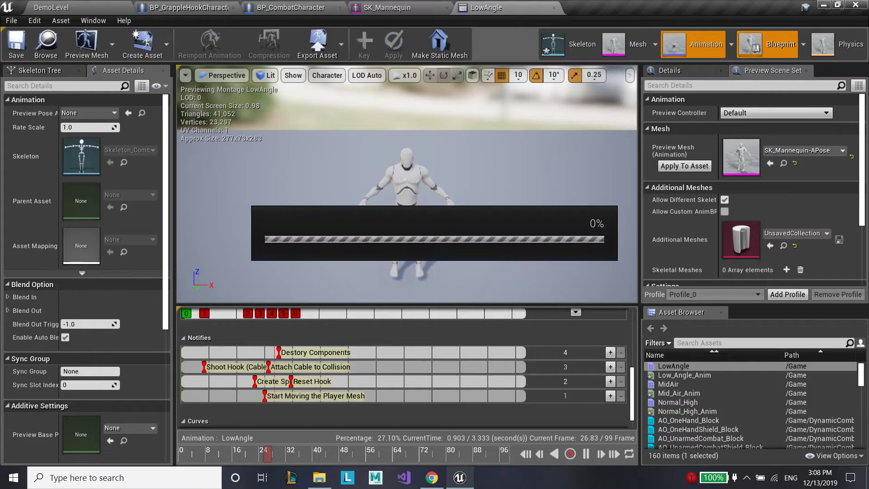
click(609, 7)
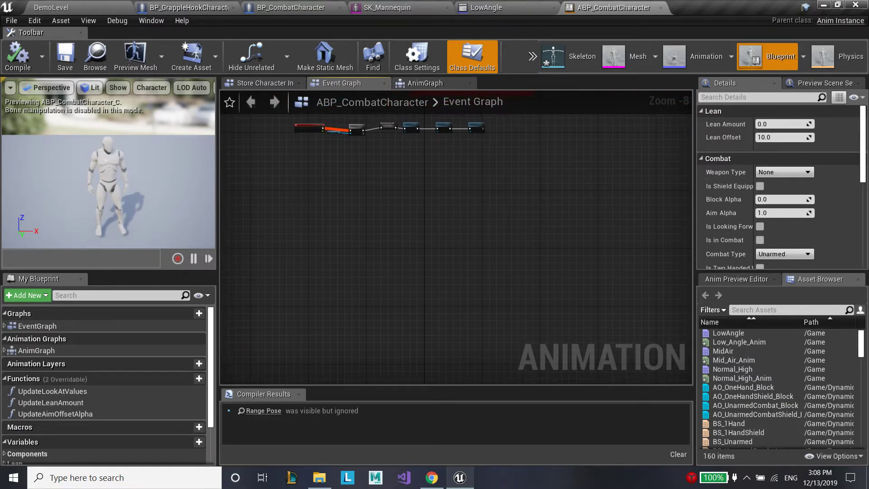
Copy the notify event nodes from GrappleHookCharacter_ABP into ABP_CombatCharacter's Event Graph
click(184, 8)
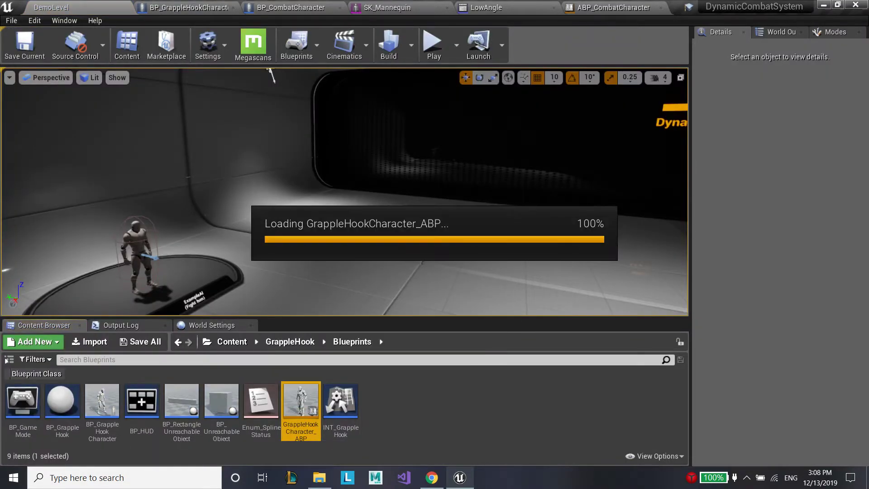
double_click(300, 399)
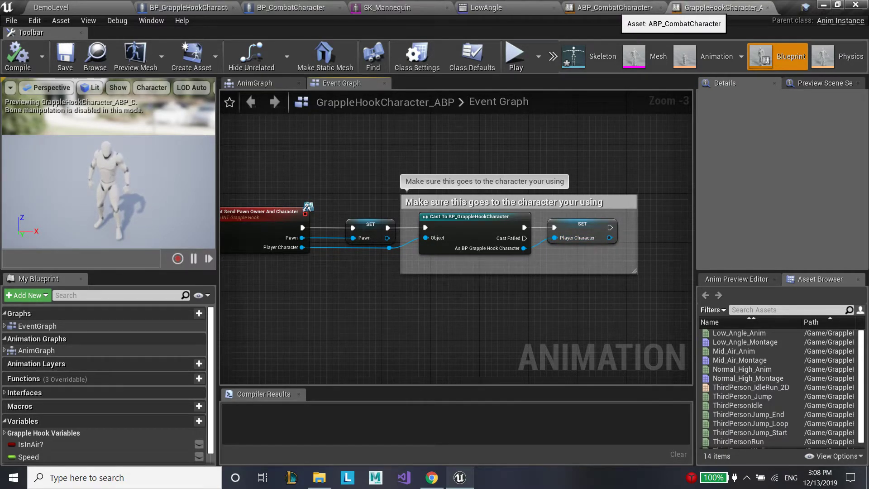
click(608, 8)
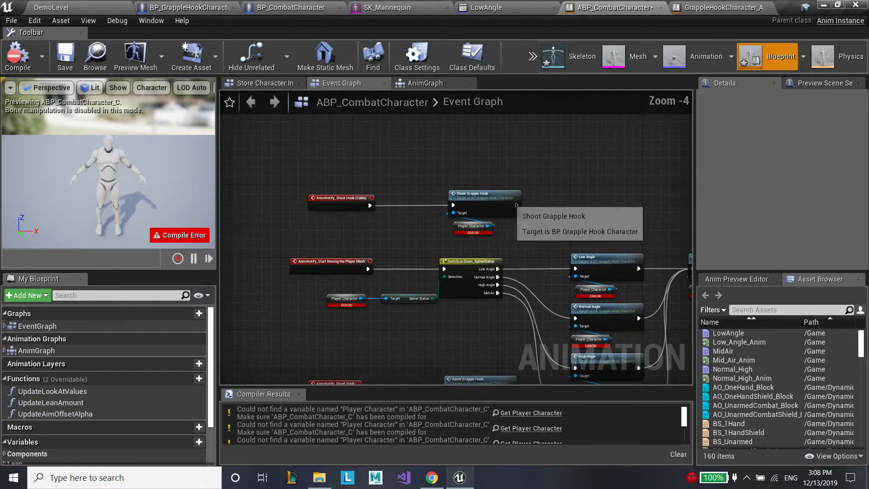
Inspect the pasted character cast and the broken Player Character reference node
scroll(down, 3)
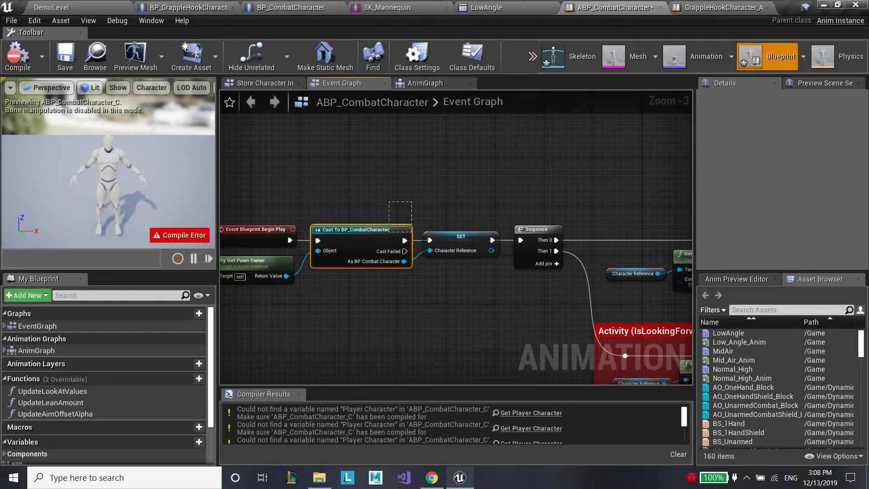
click(459, 236)
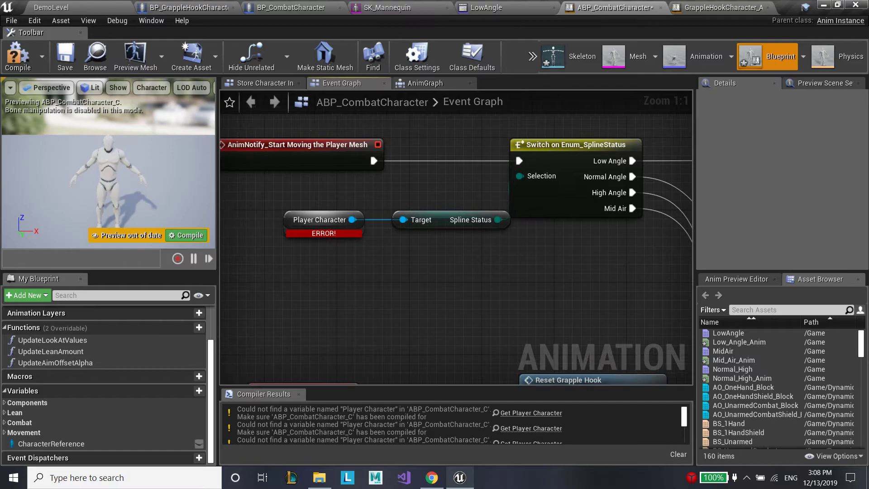
click(323, 237)
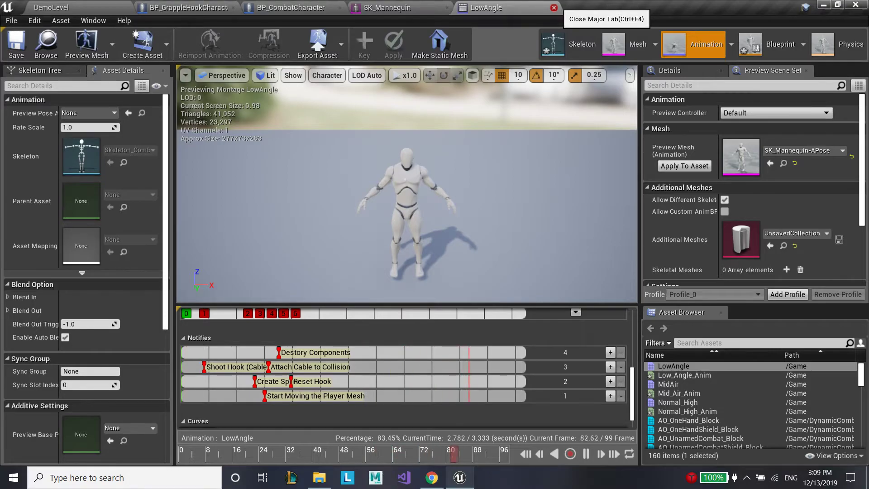
Close the LowAngle montage editor and select BP_CombatCharacter's Mesh component to reach SK_Mannequin
click(185, 7)
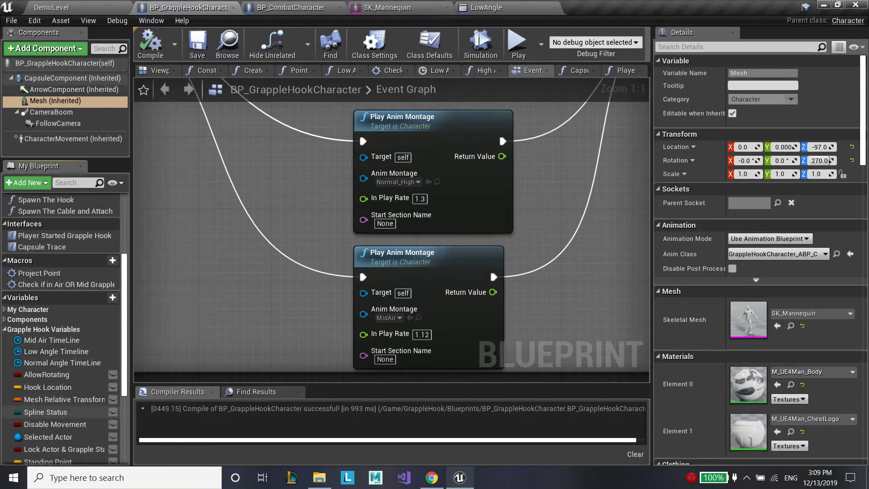
click(487, 7)
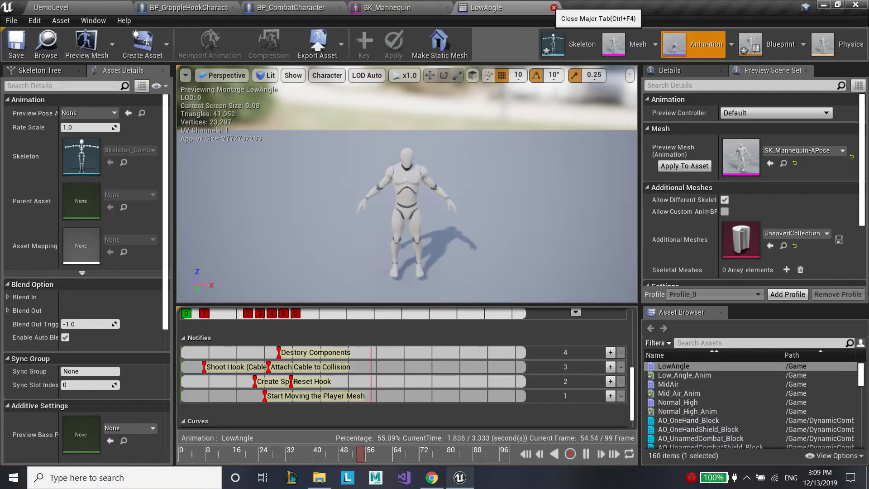
click(551, 7)
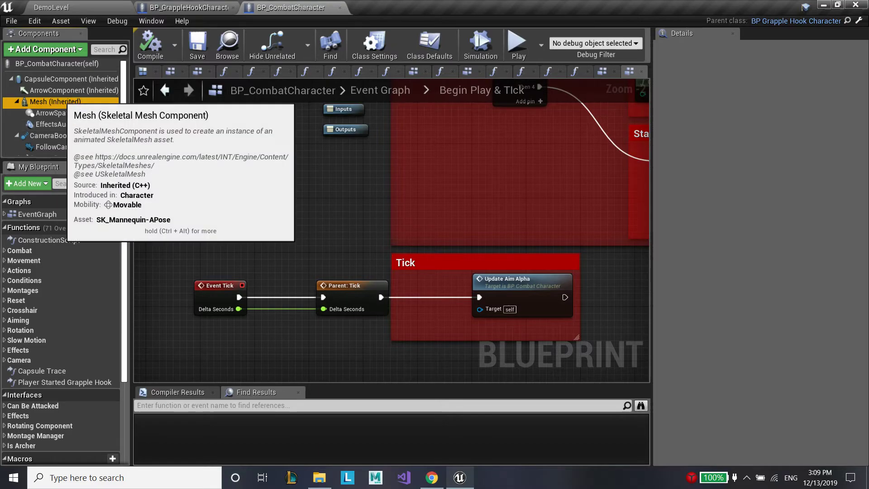
click(56, 101)
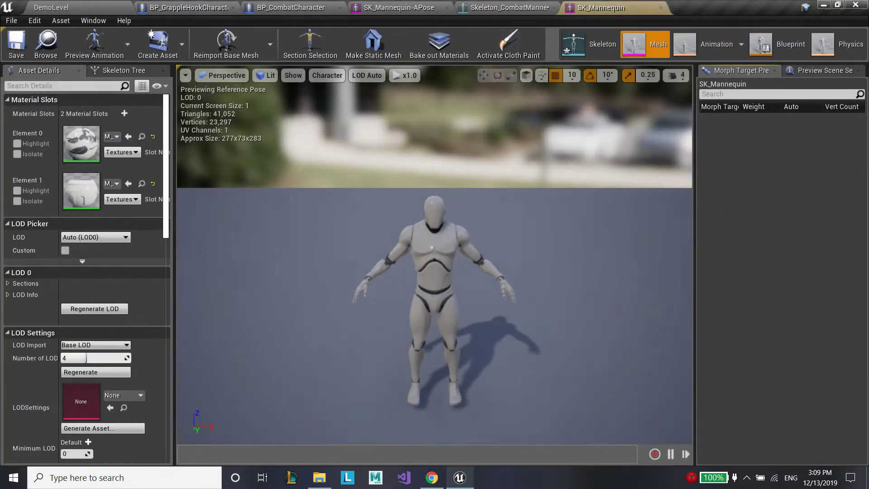
Copy the hand_lSocket from the grapple mannequin skeleton's bone tree
click(588, 44)
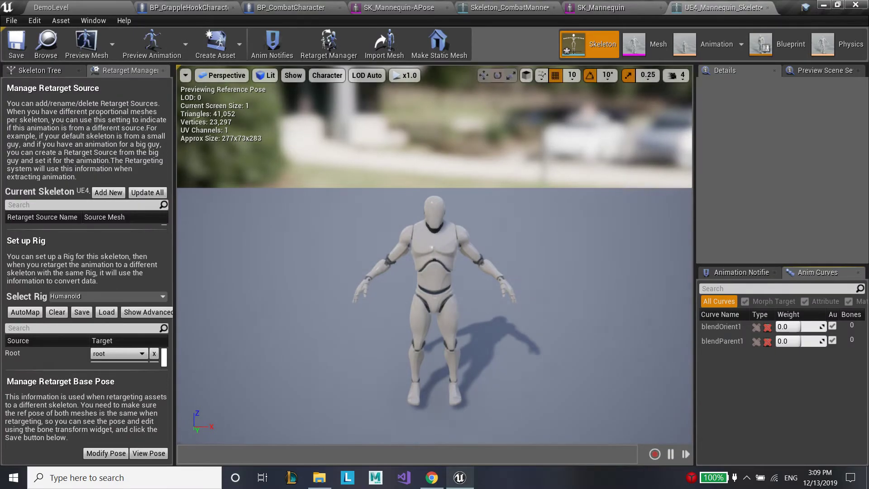
click(39, 71)
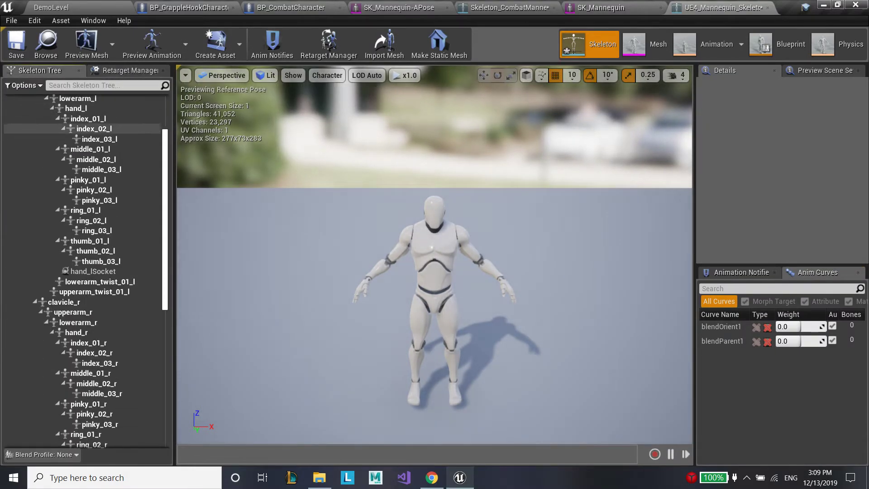
click(93, 235)
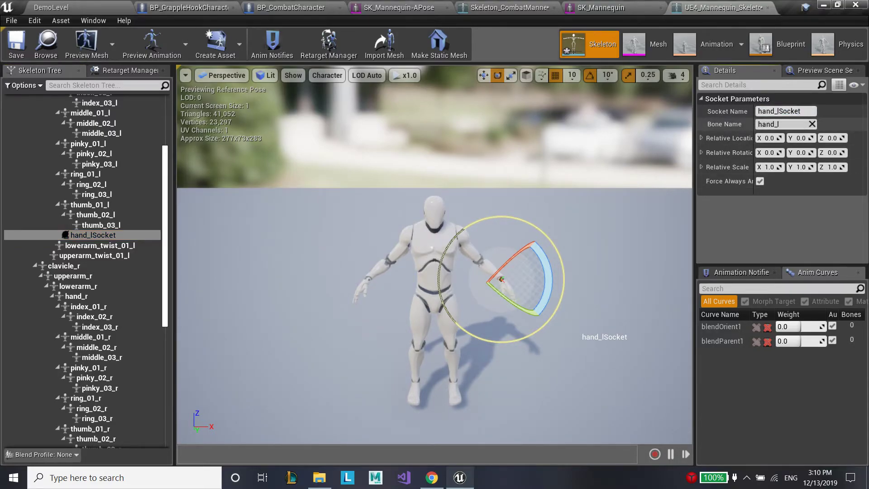
Paste hand_lSocket onto hand_l in Skeleton_CombatMannequin and save the skeleton
click(130, 70)
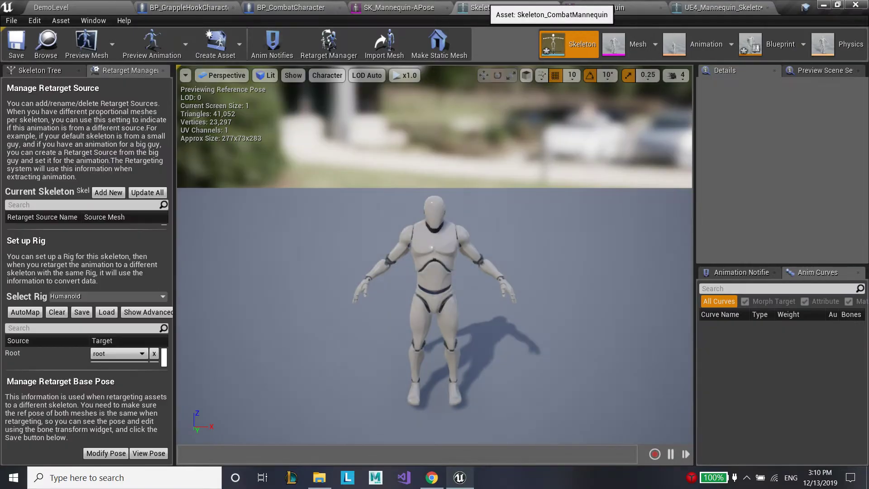
click(39, 71)
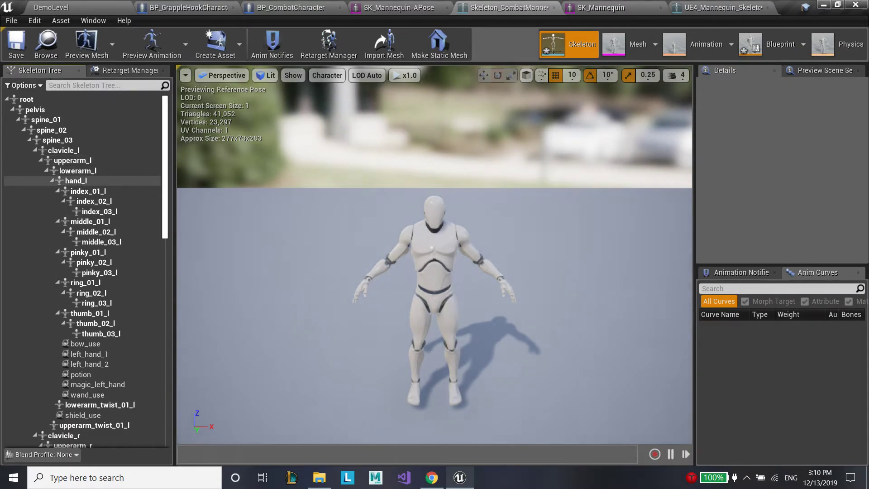
click(92, 405)
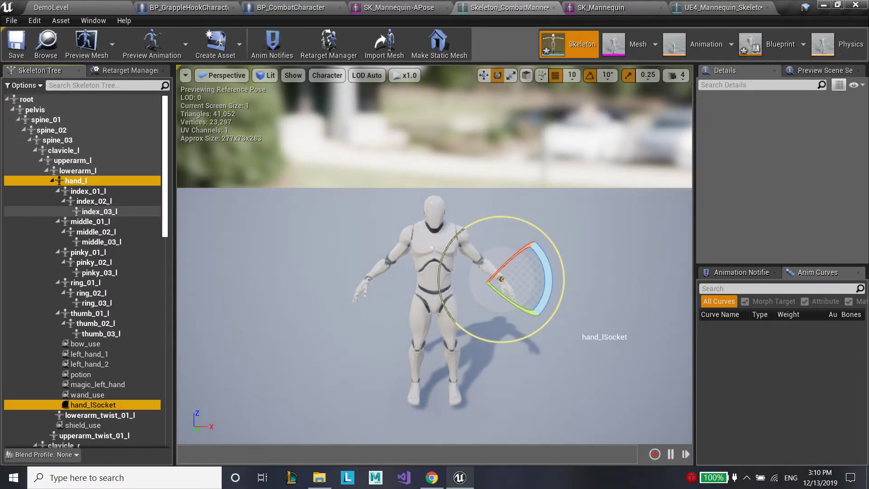
click(92, 405)
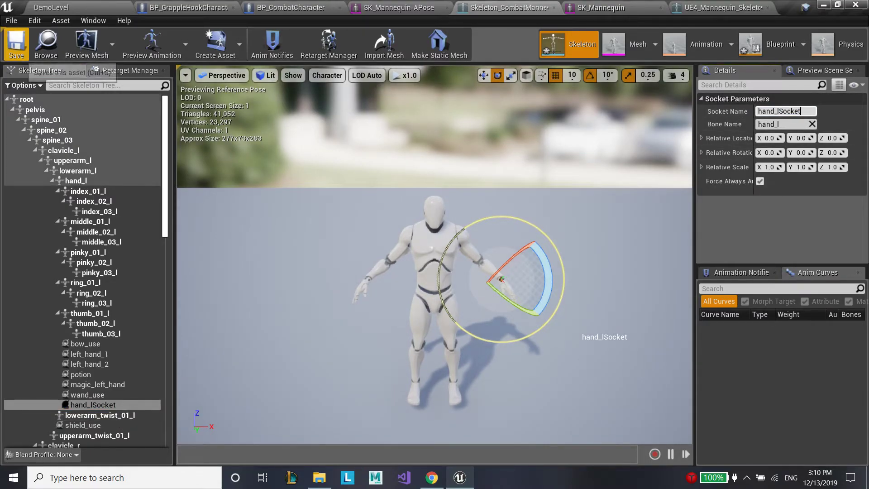
click(637, 44)
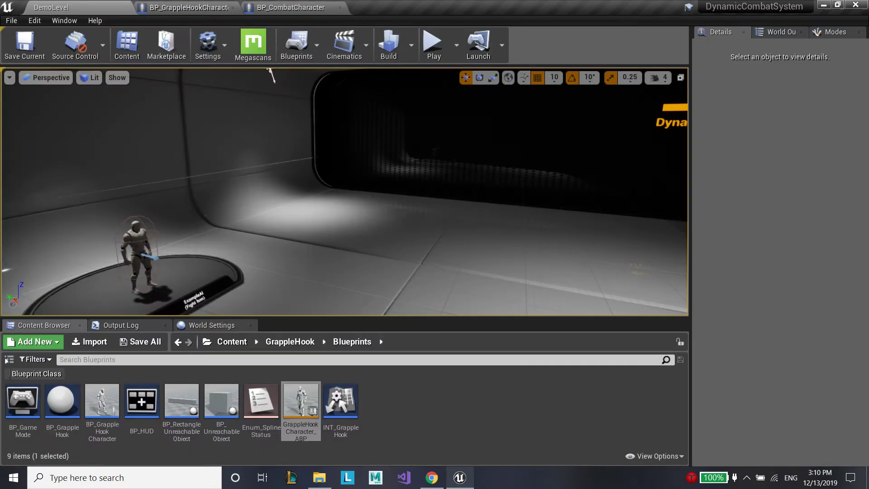
In World Settings set the level's GameMode Override to BP_GameMode
click(213, 325)
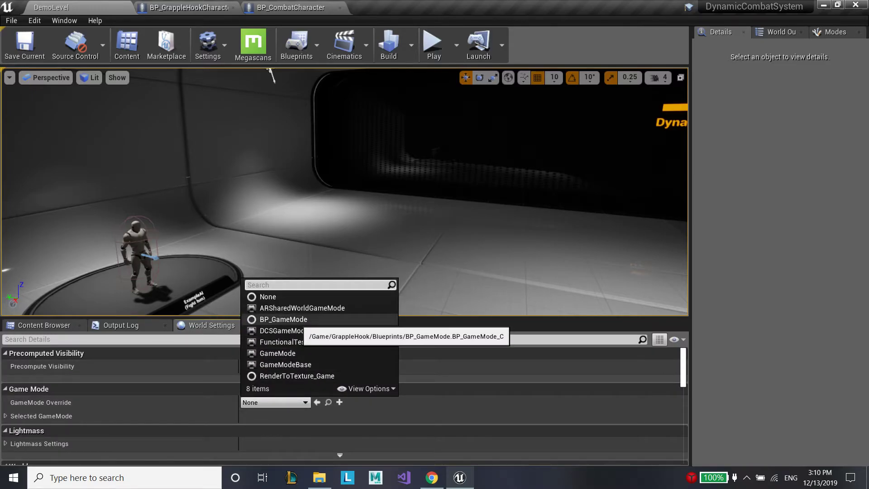
click(283, 319)
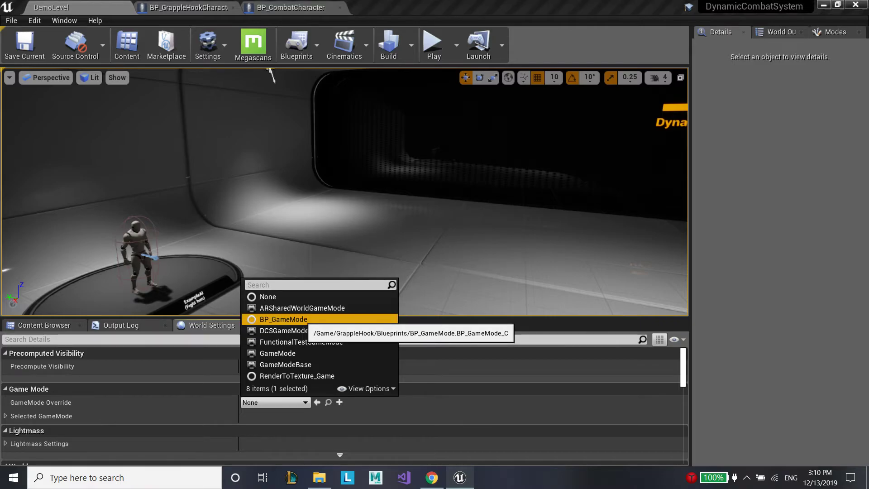
click(288, 318)
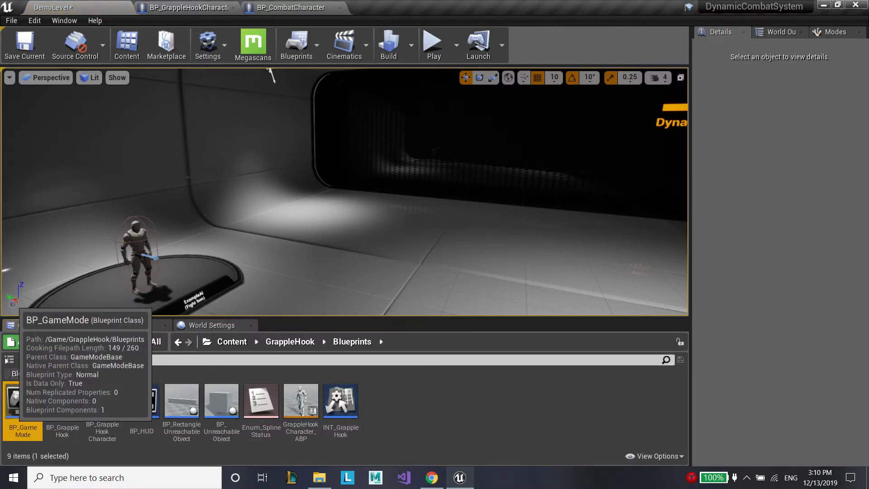
In BP_GameMode set Default Pawn Class to BP_CombatCharacter
double_click(22, 401)
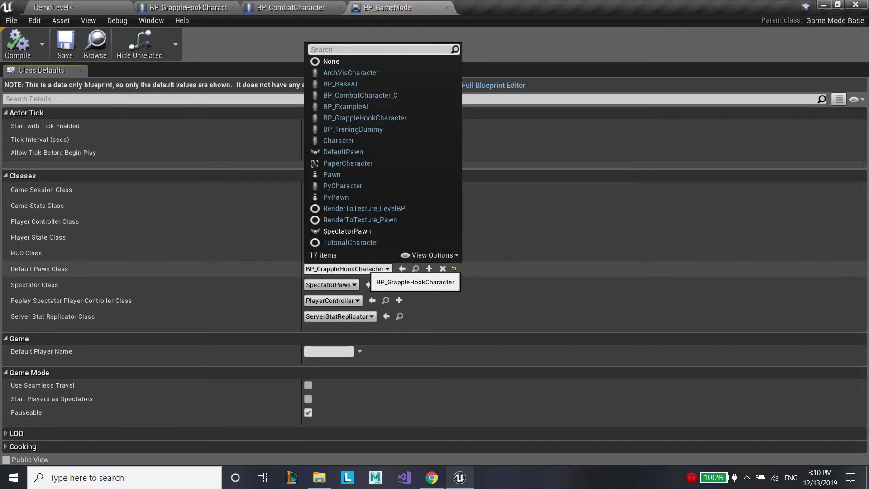
text(combat)
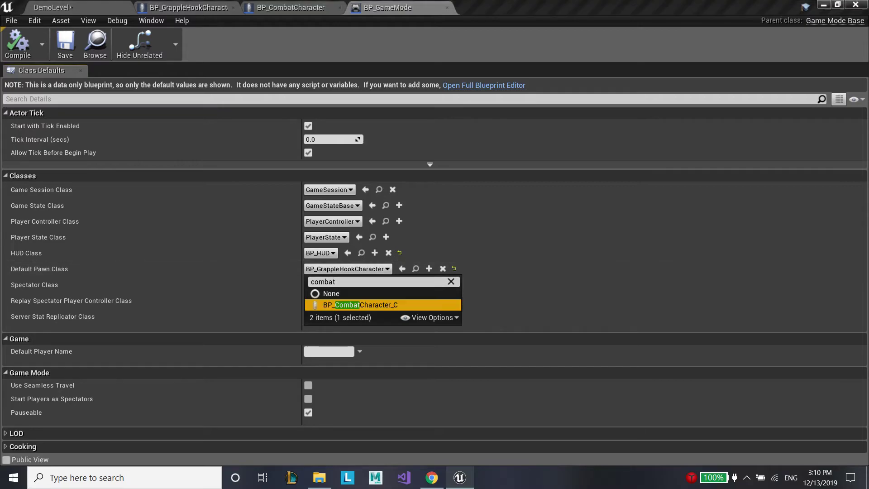
click(357, 305)
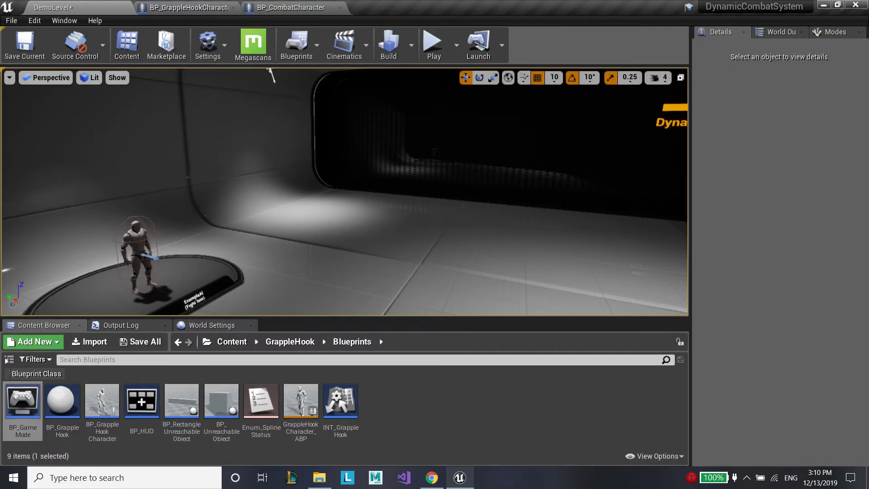
In BP_UnreachableObject's Capsule Trace, feed a Make Array of the Player SM Component's owner into Actors to Ignore
click(221, 398)
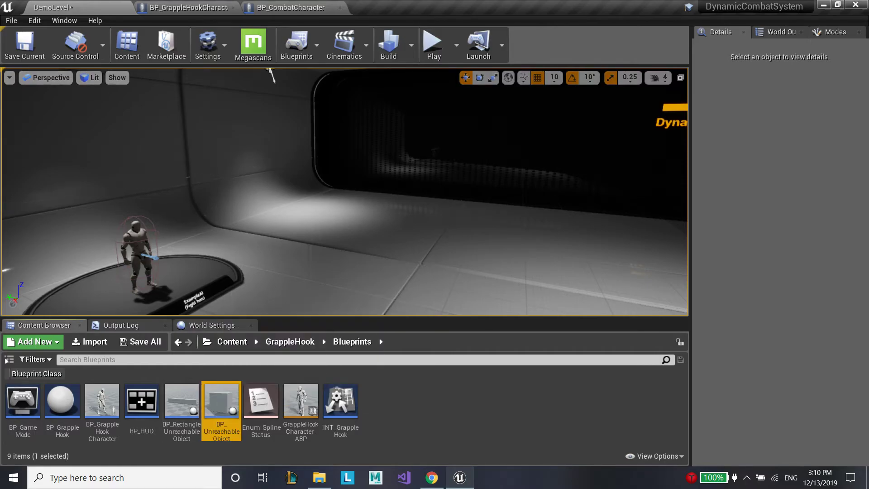
double_click(221, 399)
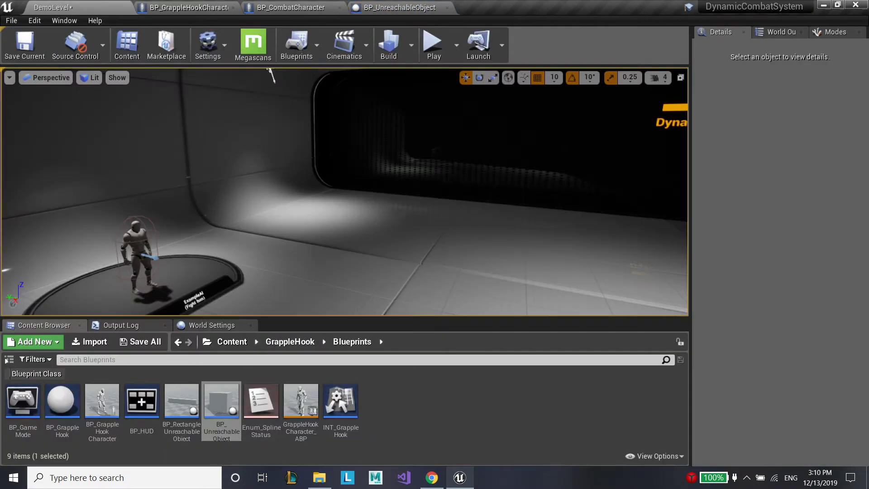
click(399, 7)
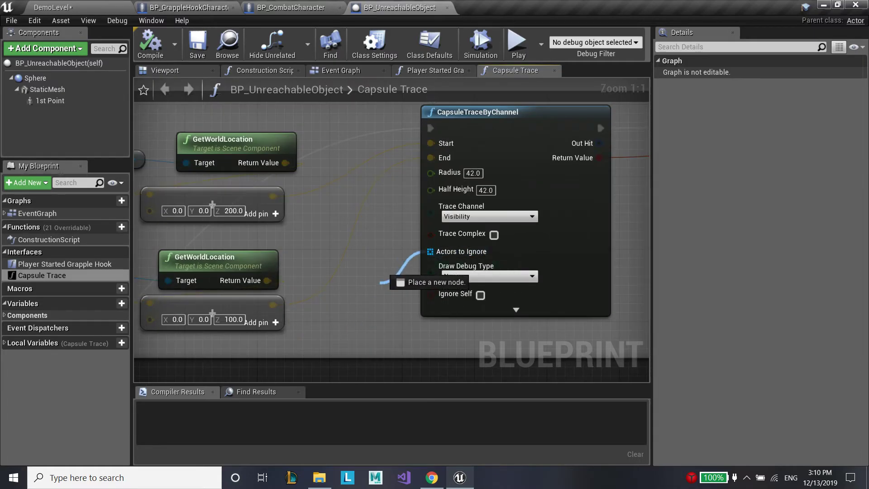
text(mak)
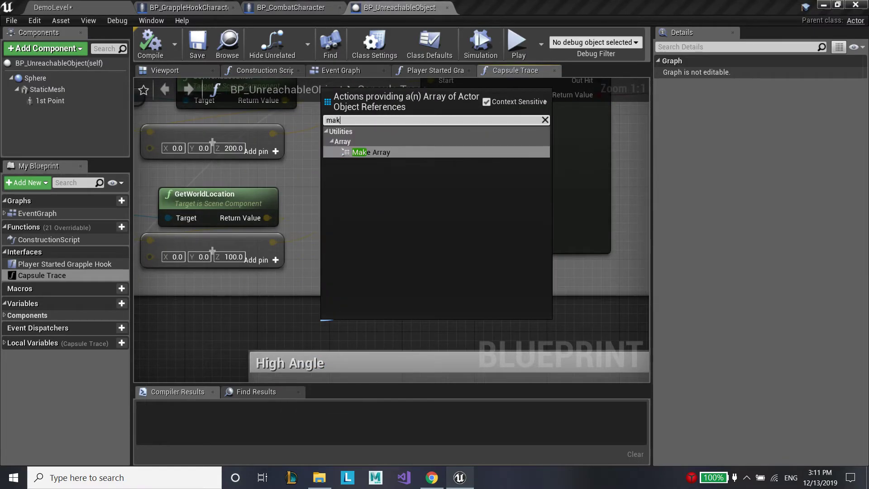
text(e)
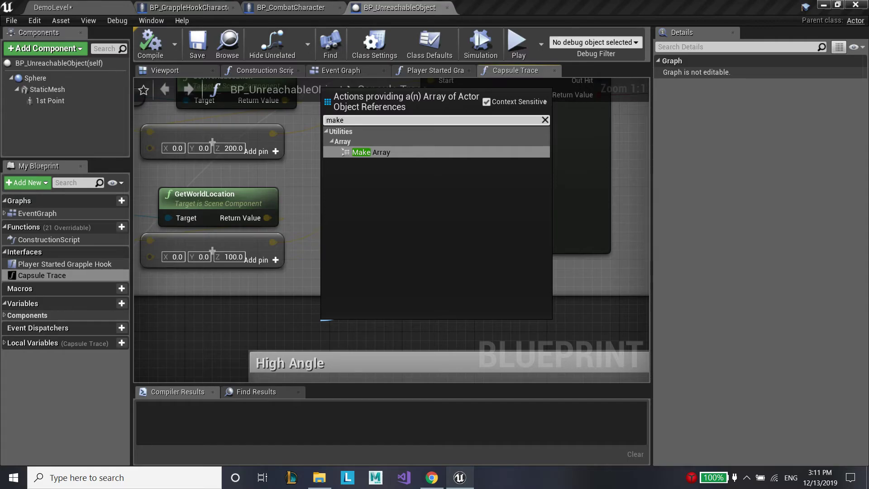
click(370, 152)
text(get owner)
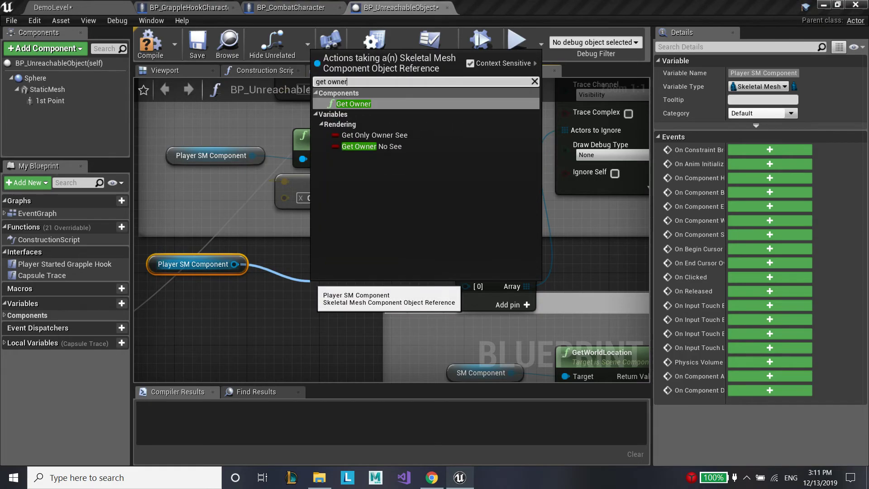
click(356, 103)
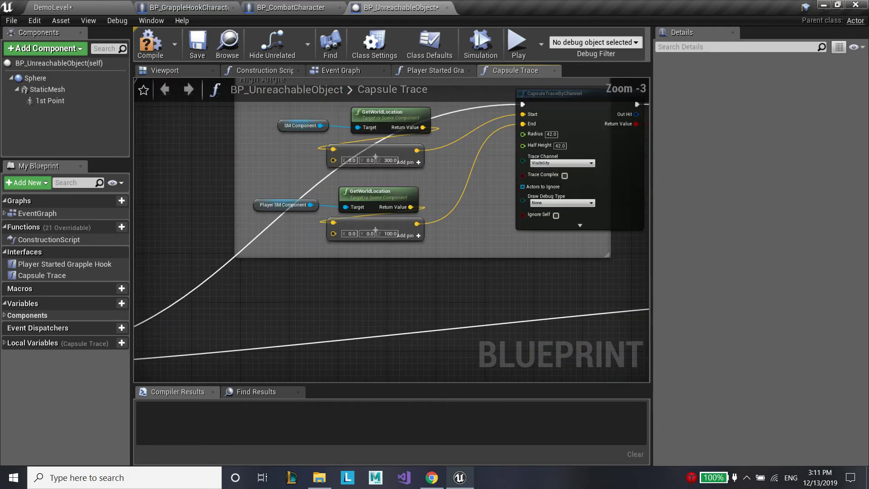
Wire the same ignore list into the second capsule trace
scroll(down, 3)
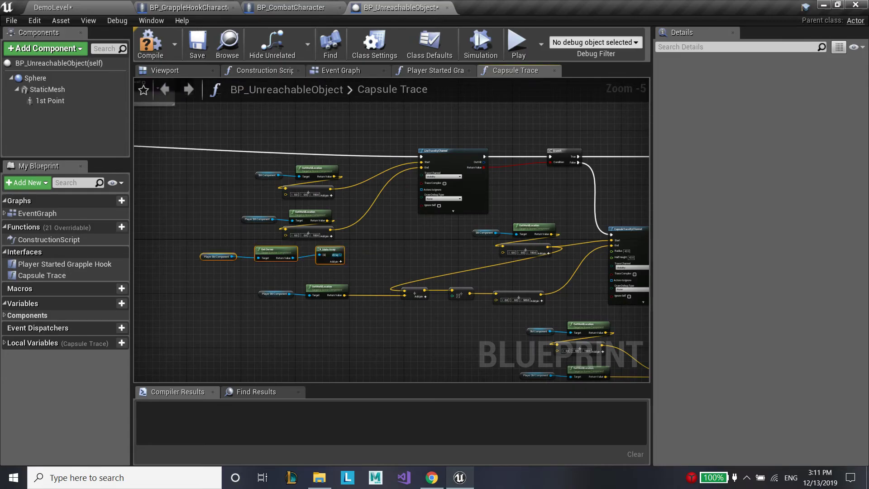
drag(341, 254, 377, 256)
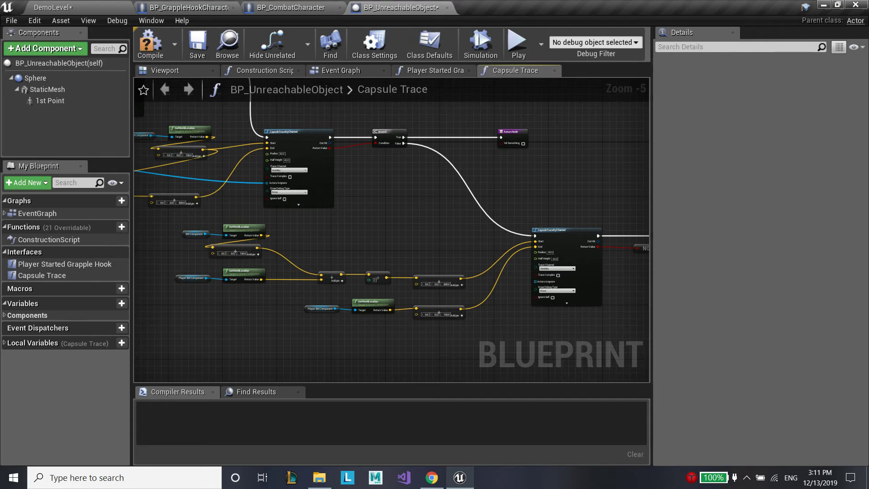
scroll(up, 3)
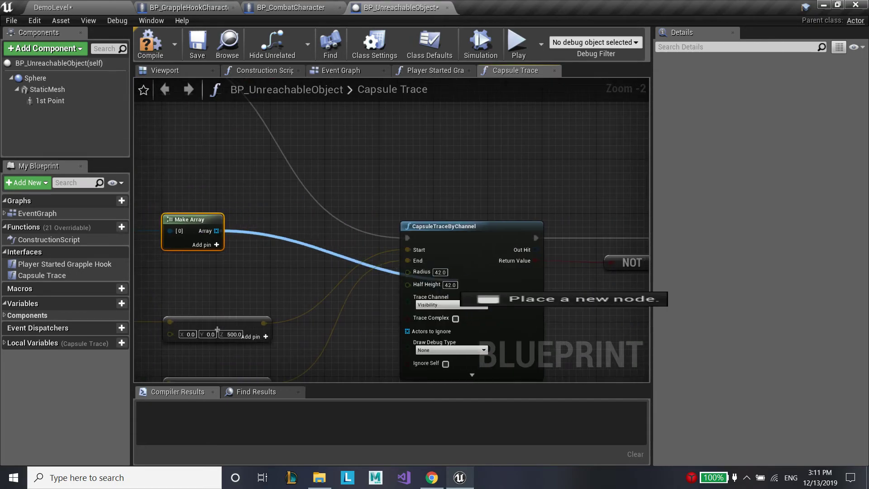
click(149, 43)
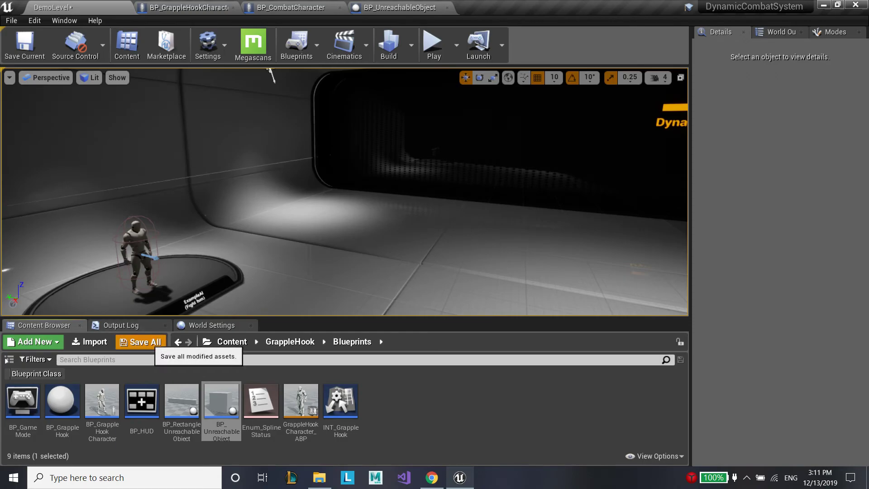
Save all modified assets and play-test the level with the combat character twice
click(140, 341)
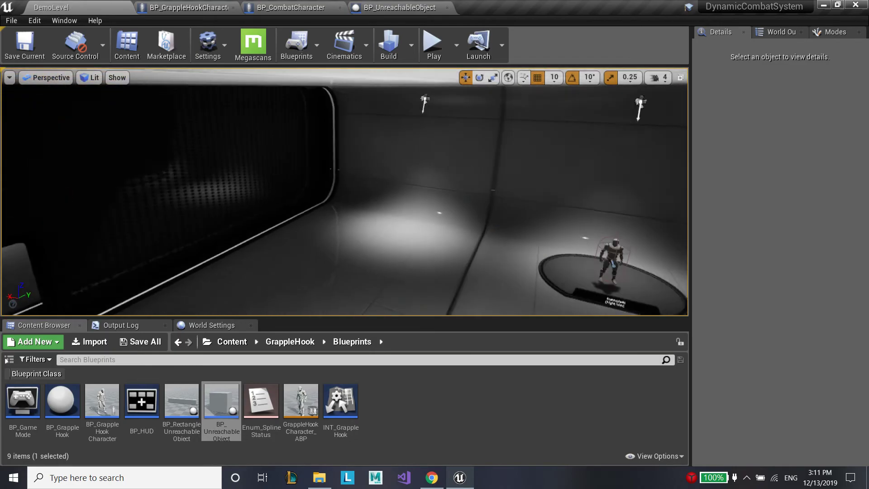
click(433, 45)
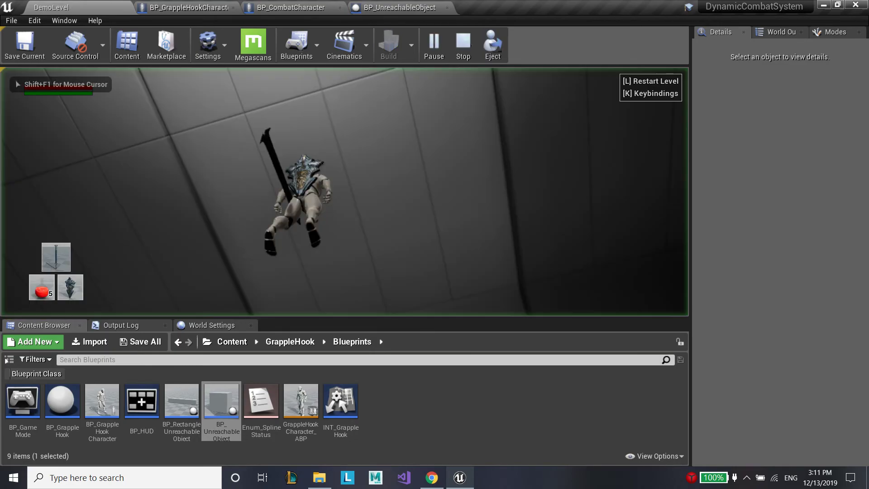
click(462, 44)
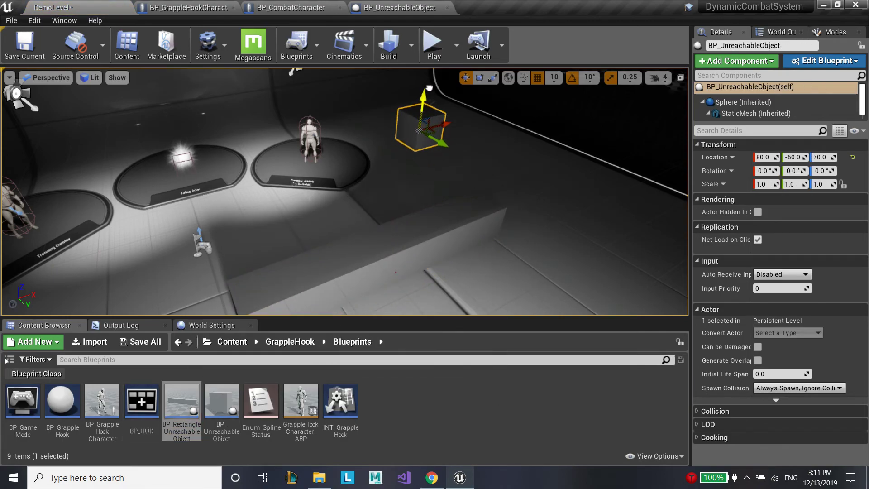
click(432, 44)
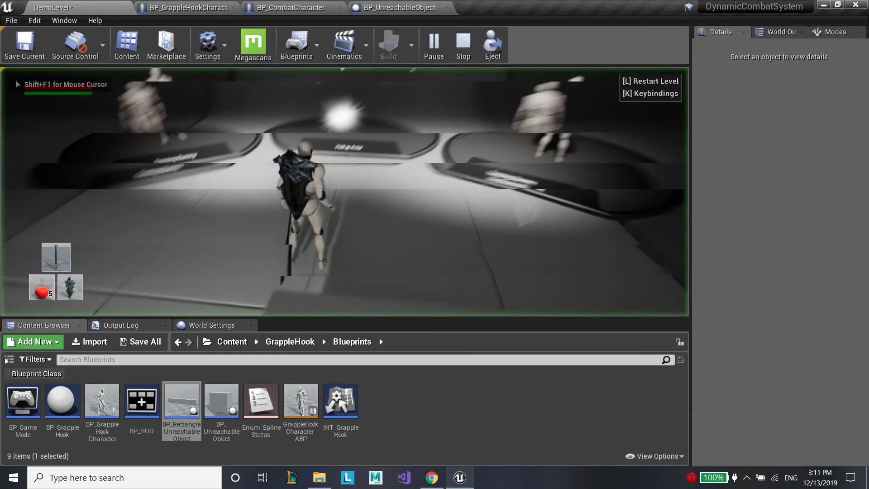